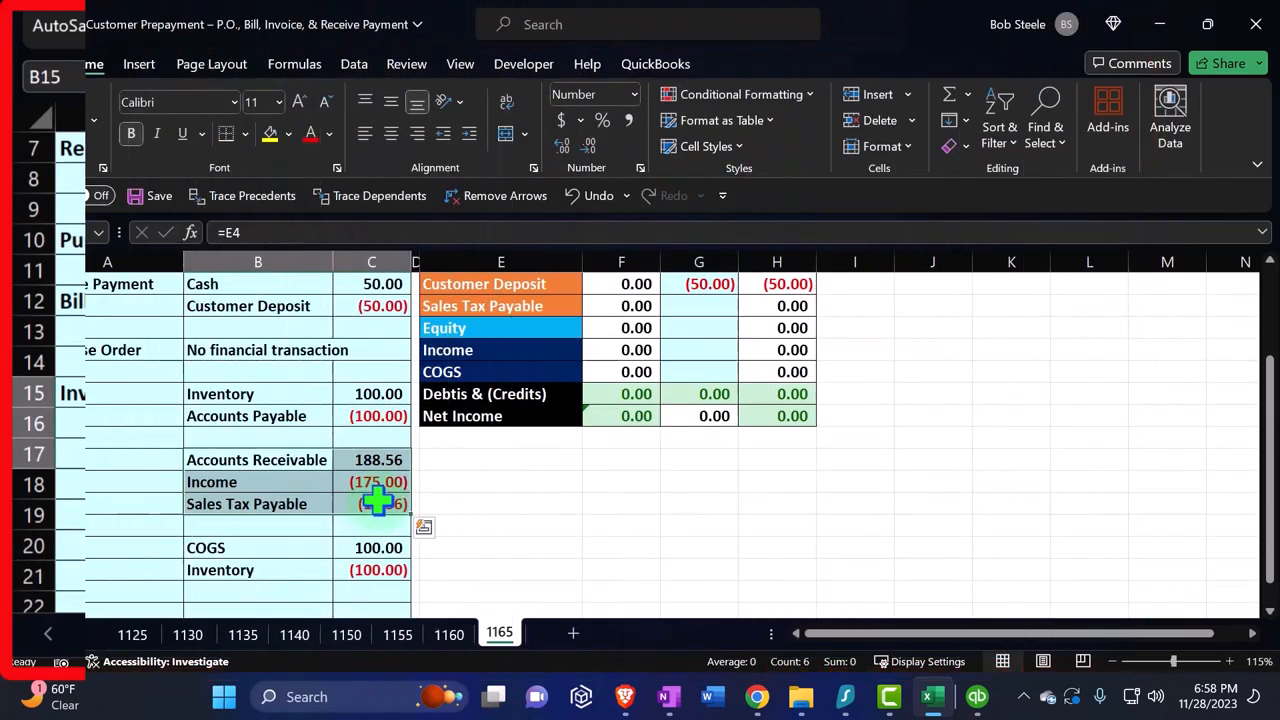
# Open the Show Ribbon display options menu at the far right of Excel's ribbon
pyautogui.click(270, 133)
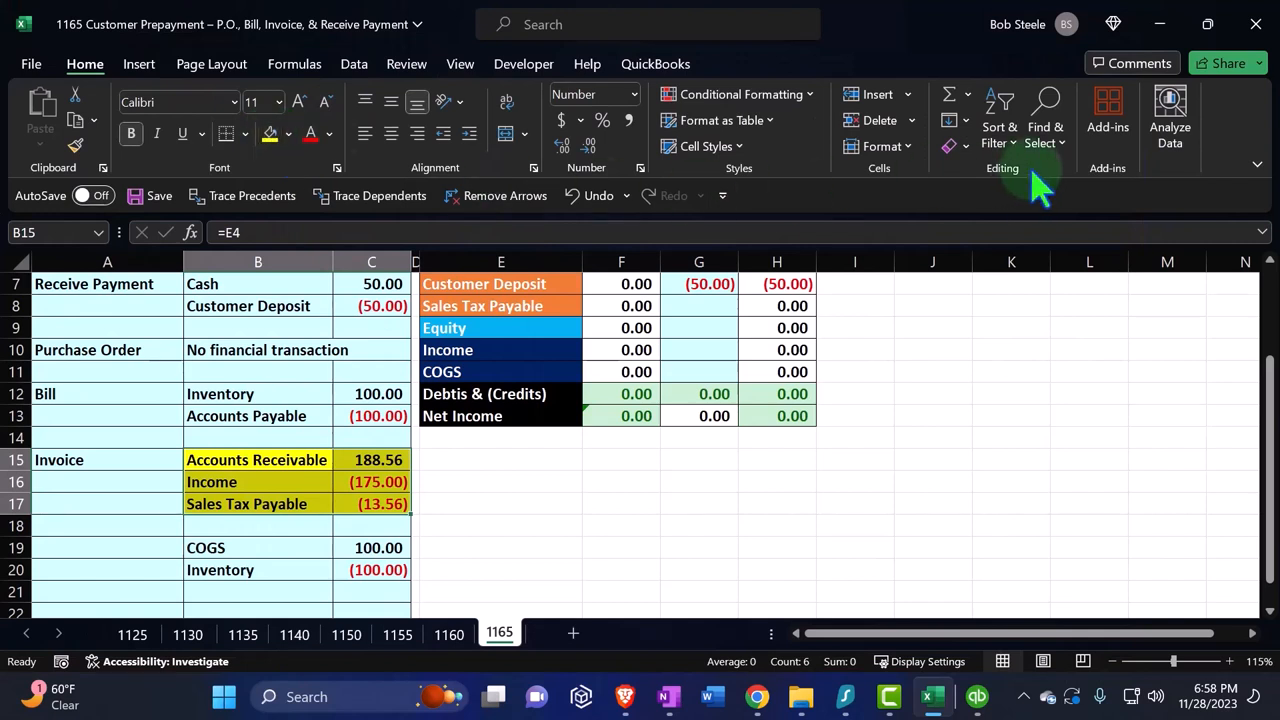
pyautogui.moveTo(1240, 120)
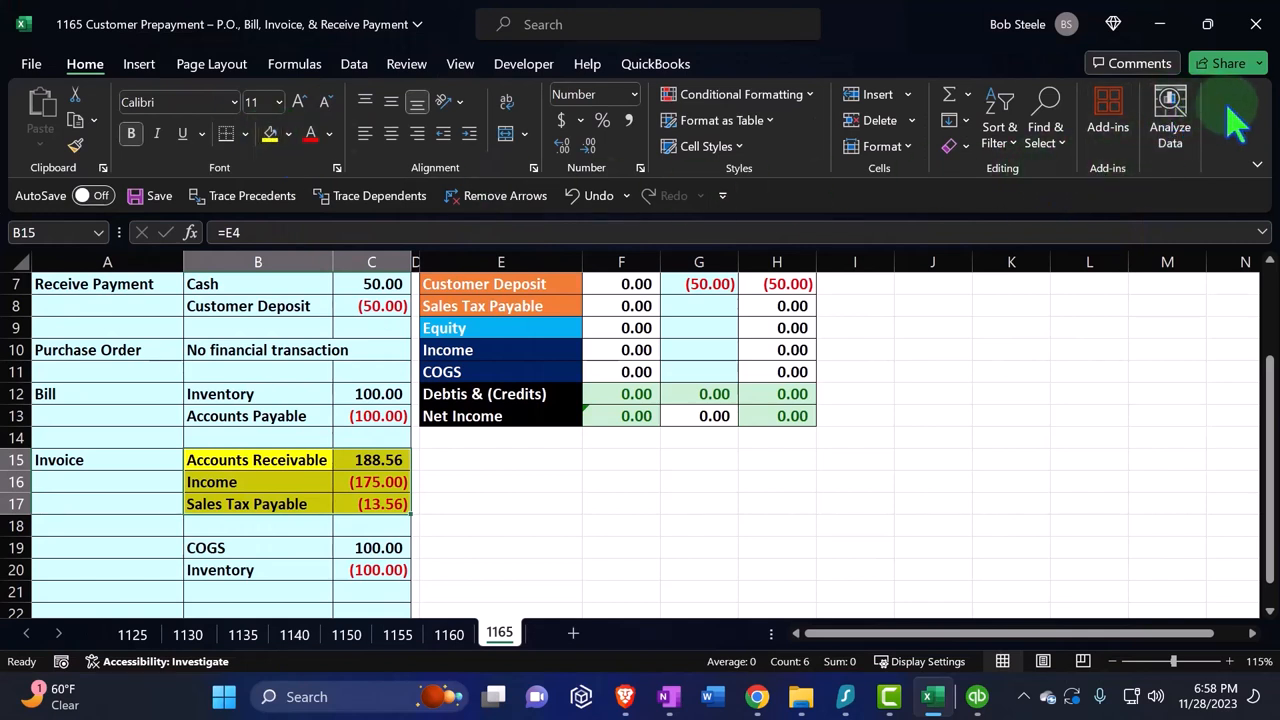
pyautogui.click(1257, 164)
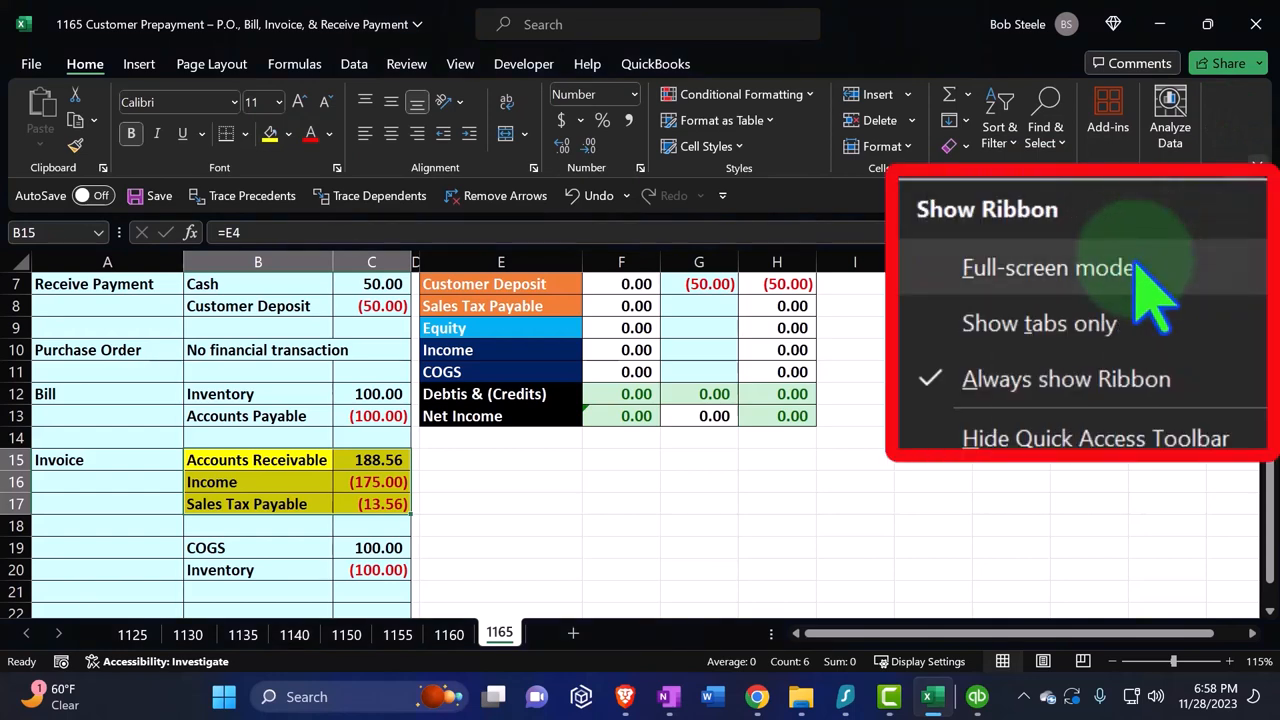
pyautogui.moveTo(1157, 221)
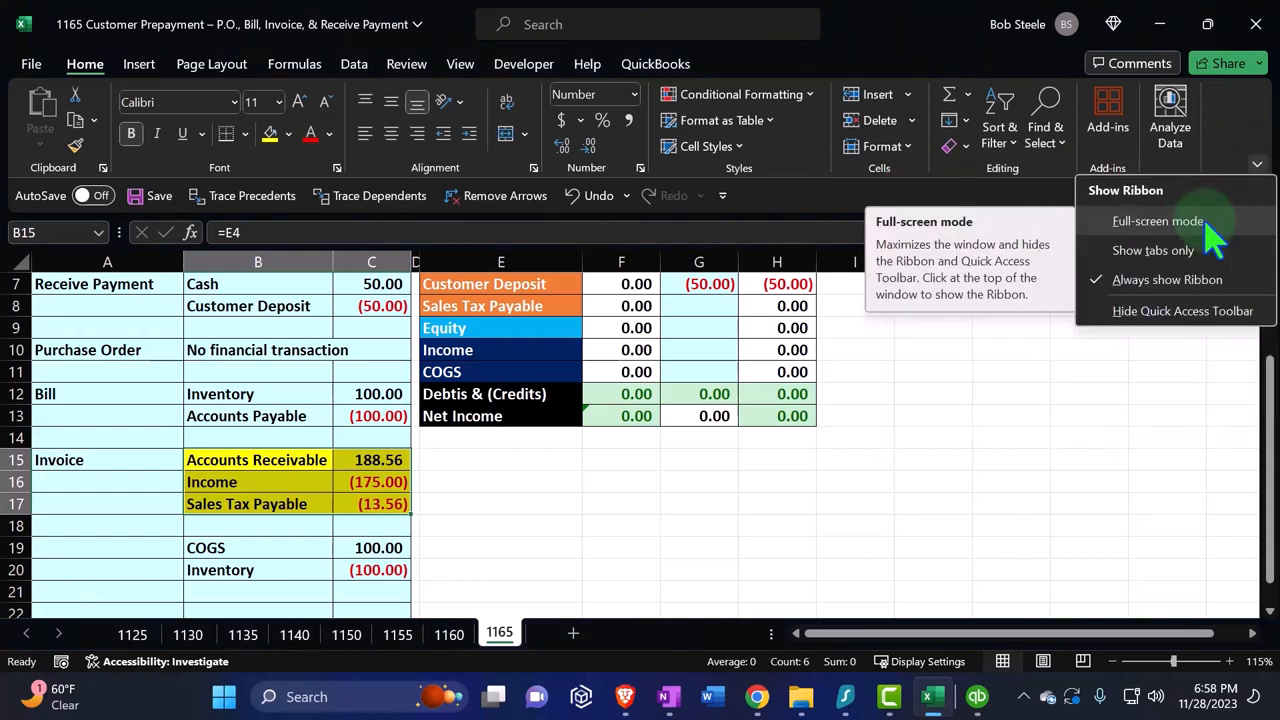
# In full screen, link Entries cells to column C for Income, Sales Tax, COGS and Inventory
pyautogui.click(1158, 221)
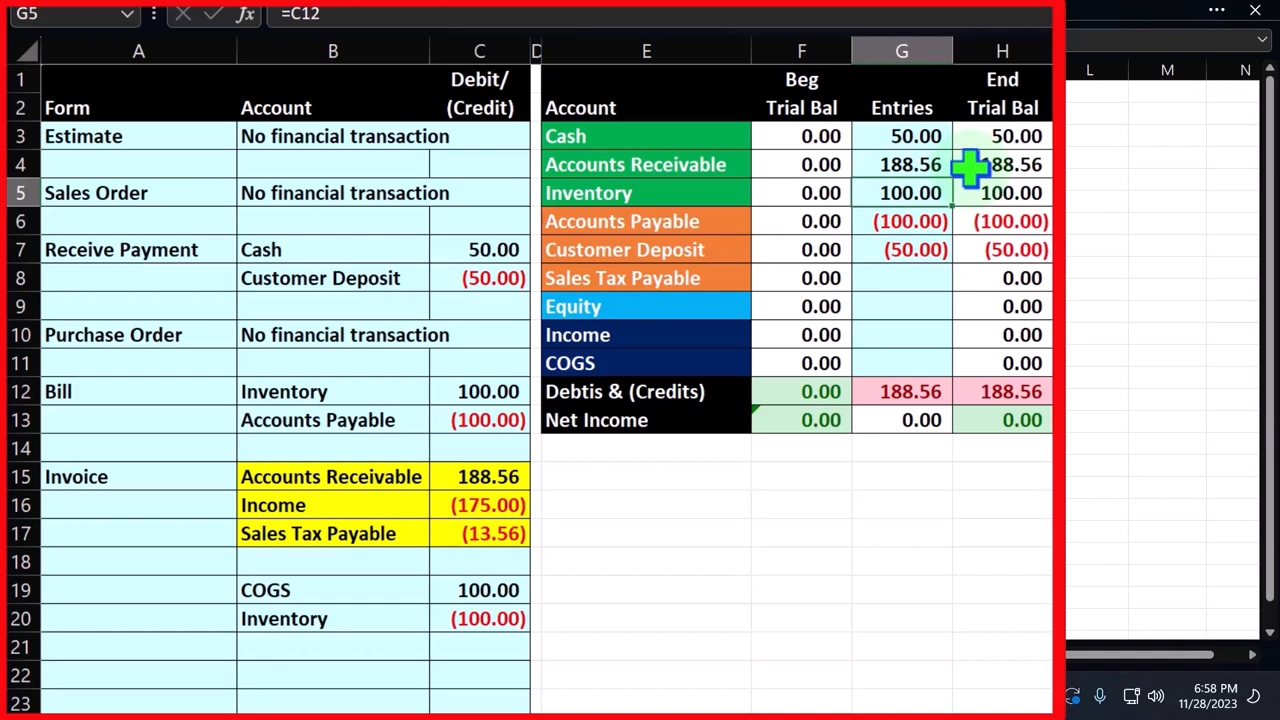
pyautogui.click(901, 306)
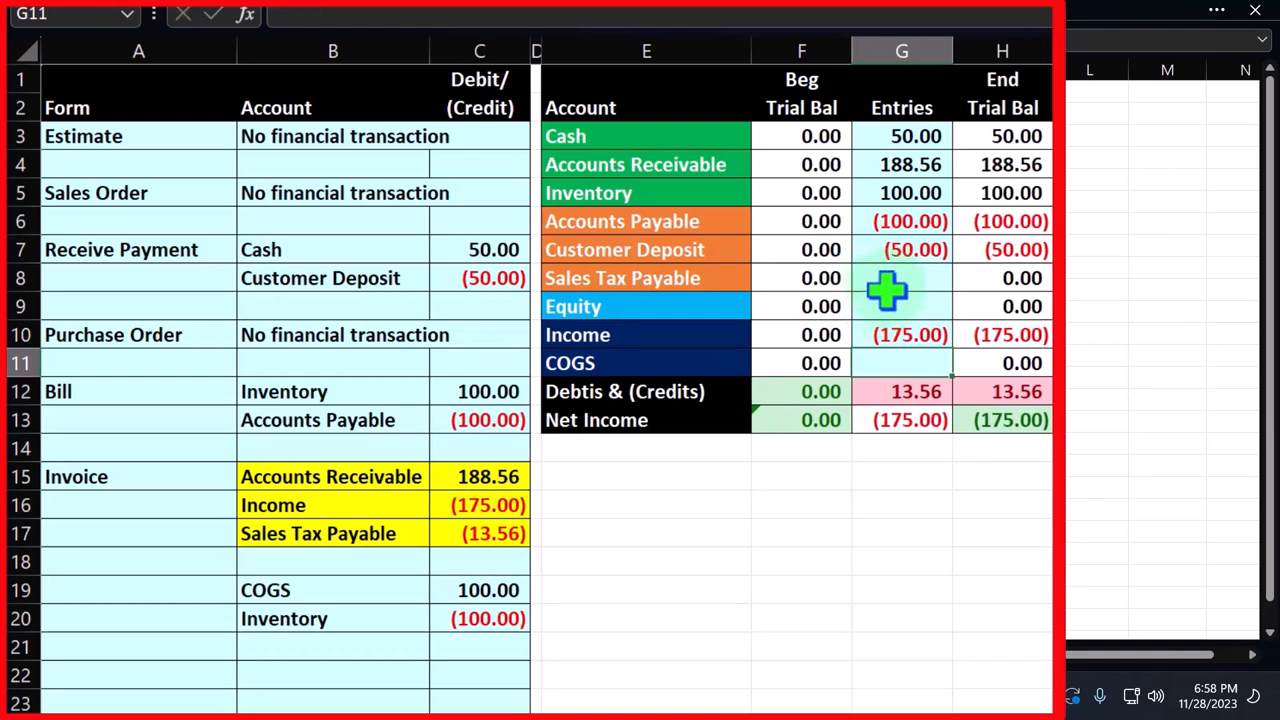
pyautogui.click(901, 278)
pyautogui.write('=C17')
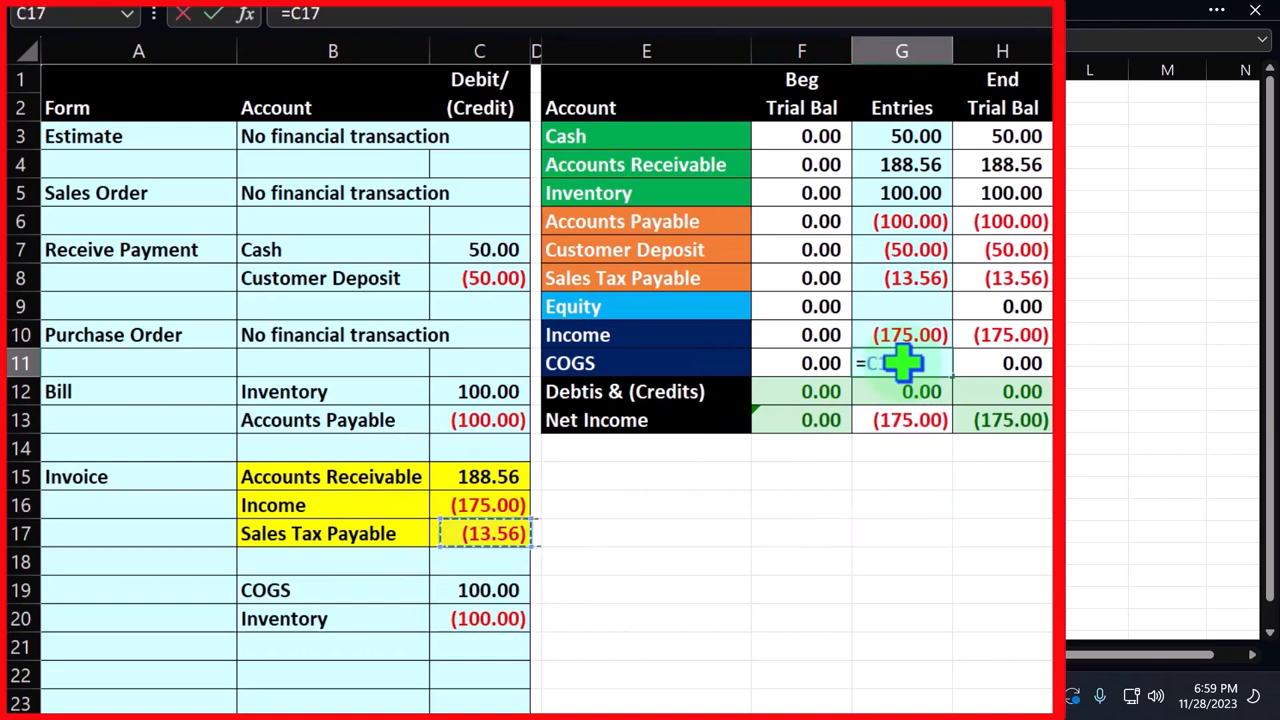
pyautogui.press('enter')
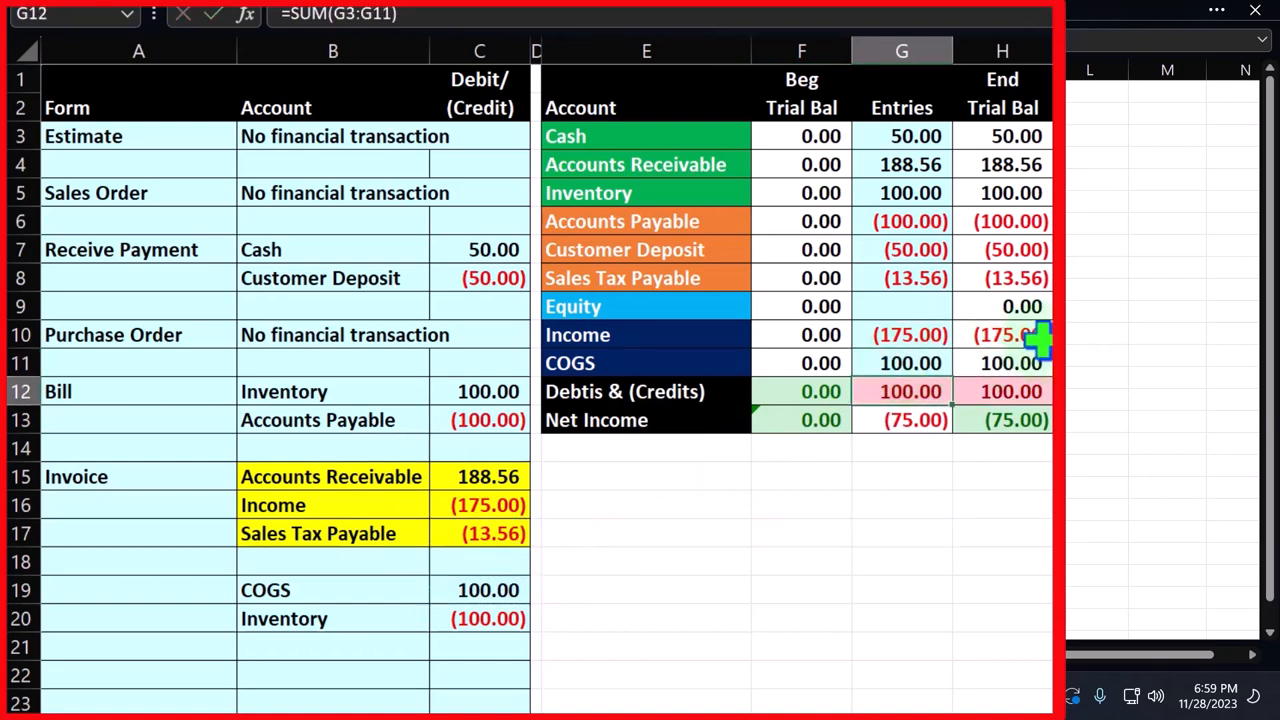
pyautogui.click(1002, 419)
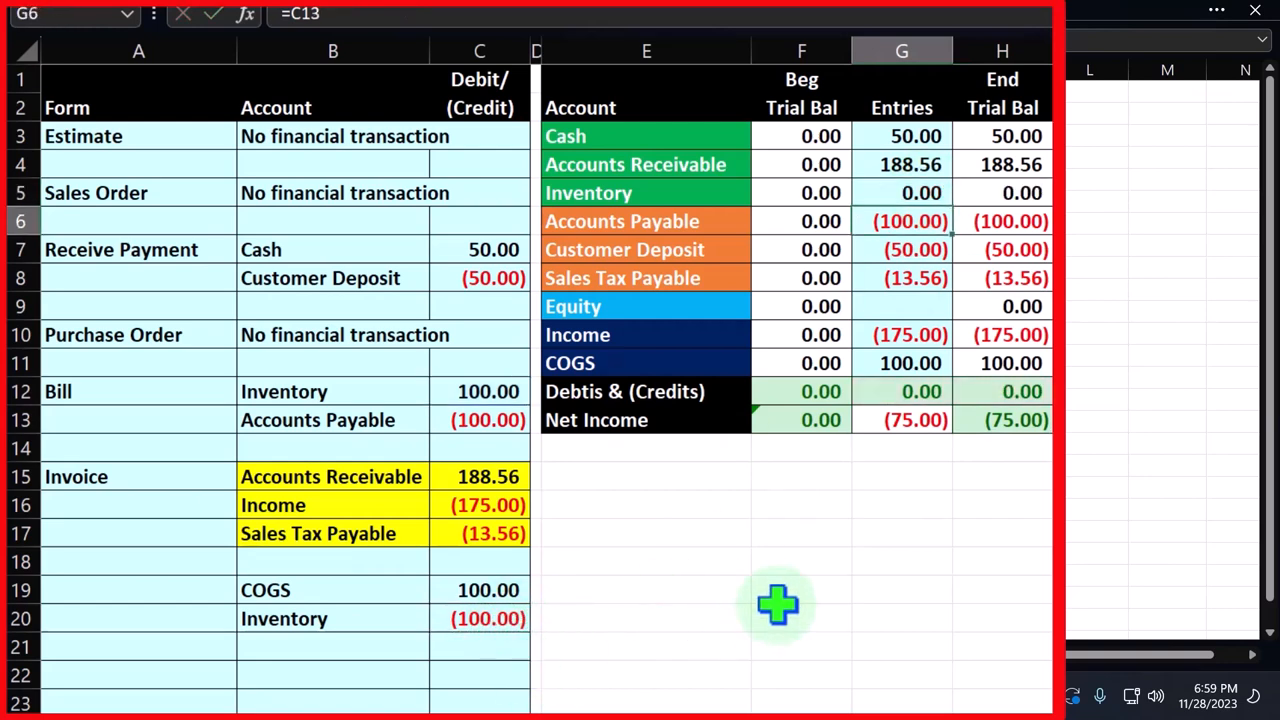
pyautogui.moveTo(750, 568)
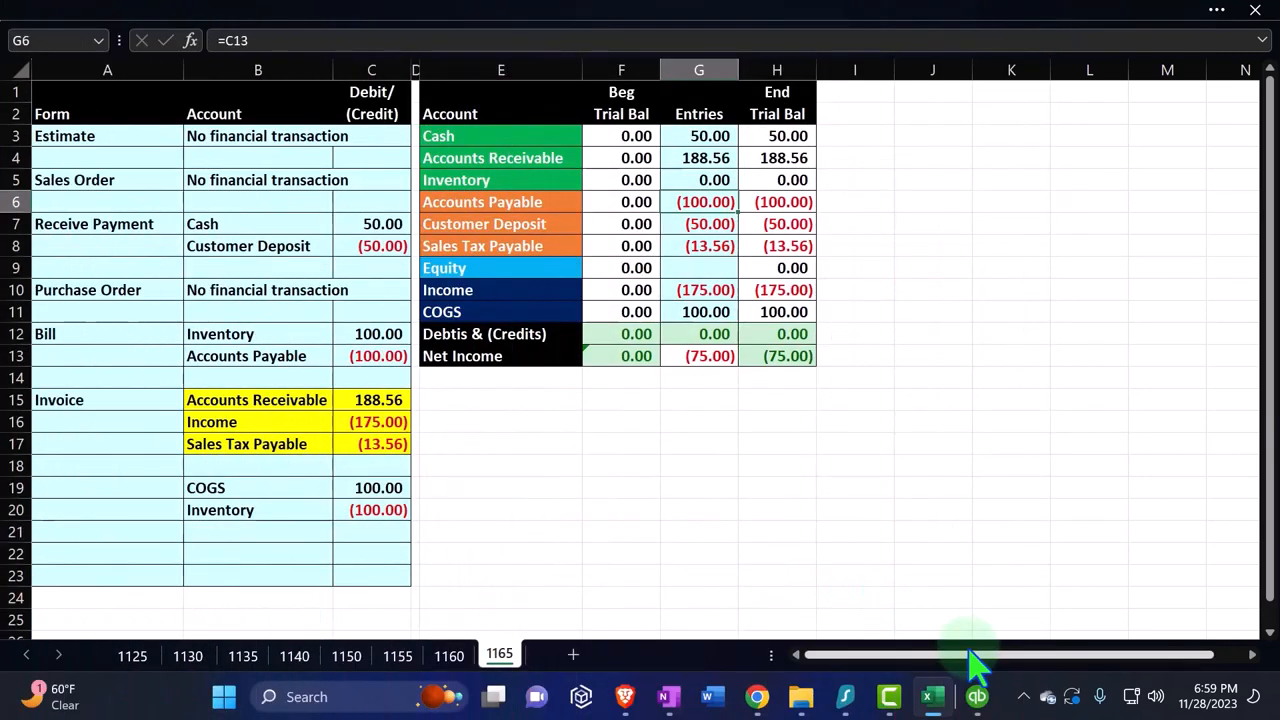
# Switch to QuickBooks and save and close invoice 1105 totaling 188.56
pyautogui.click(977, 697)
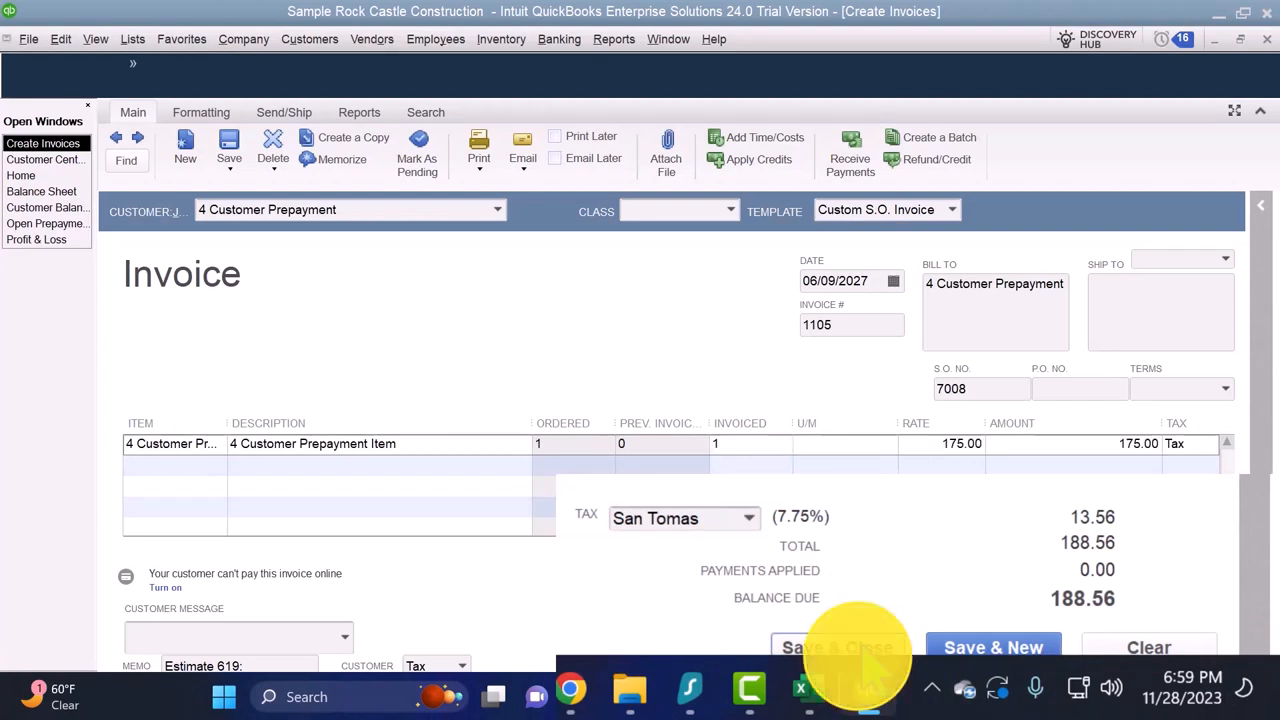
pyautogui.click(840, 647)
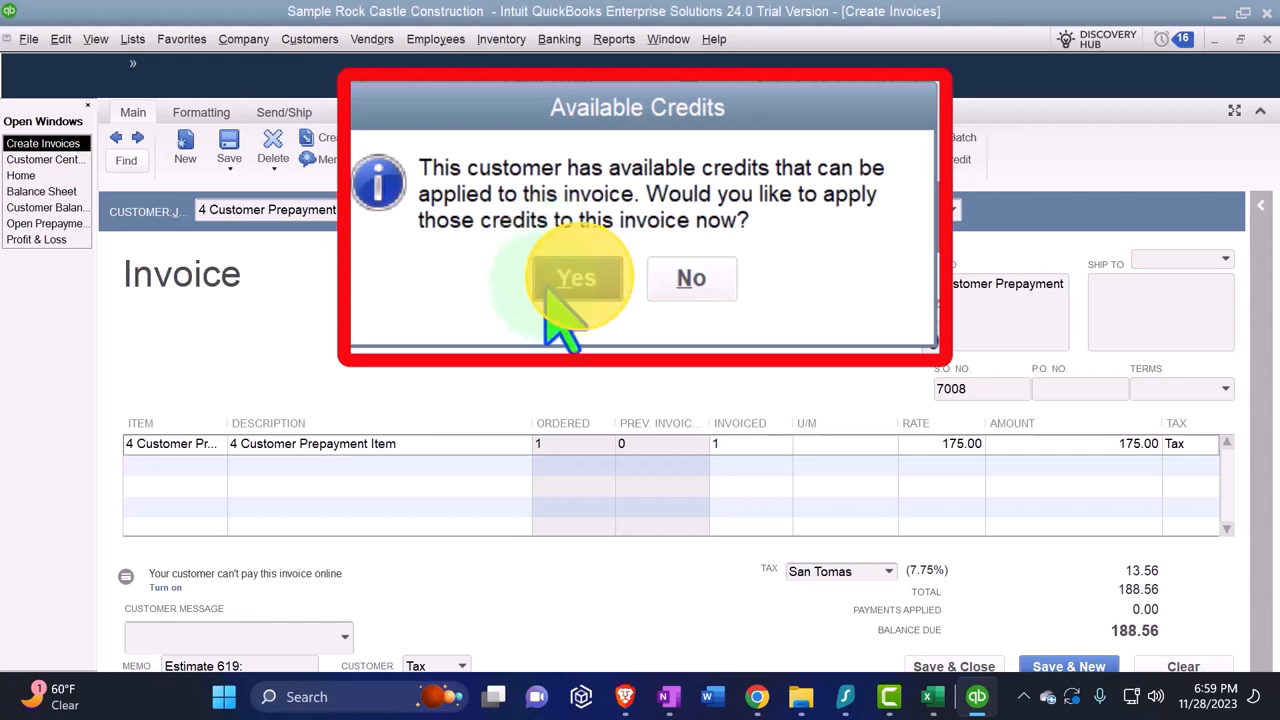
# Accept the Available Credits prompt and apply the 50.00 prepayment credit to invoice 1105
pyautogui.click(577, 278)
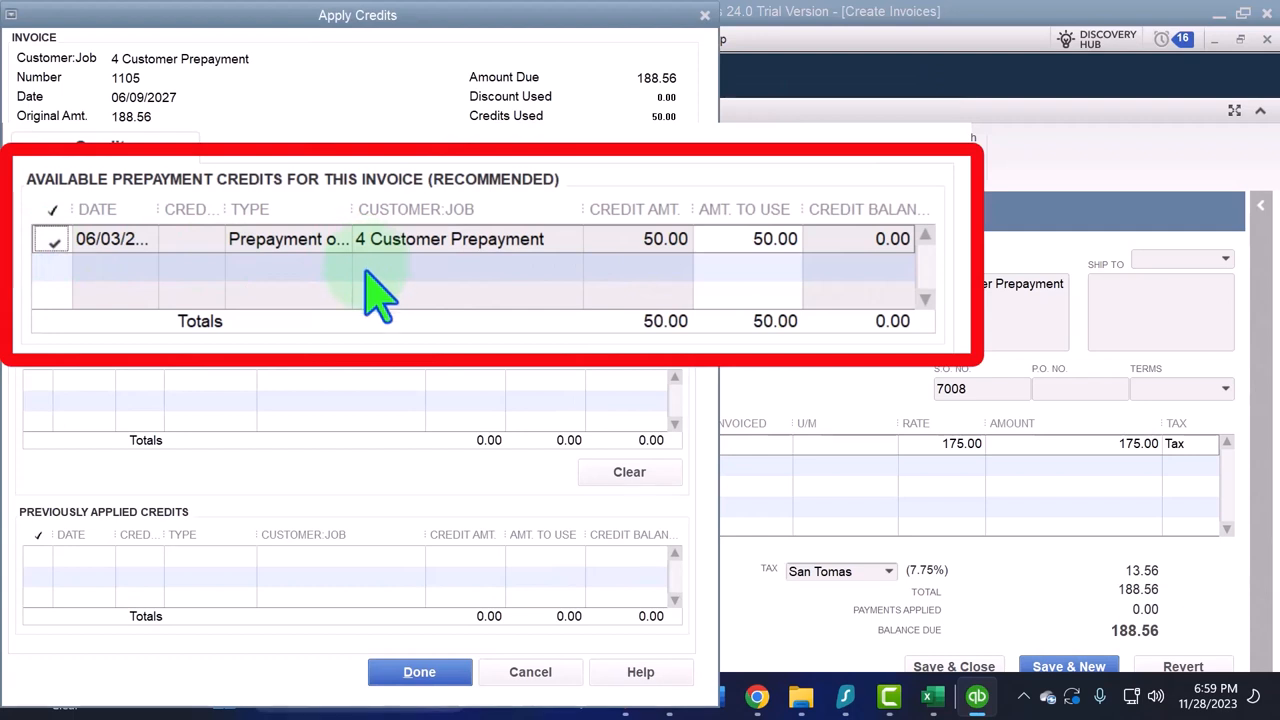
pyautogui.moveTo(370, 310)
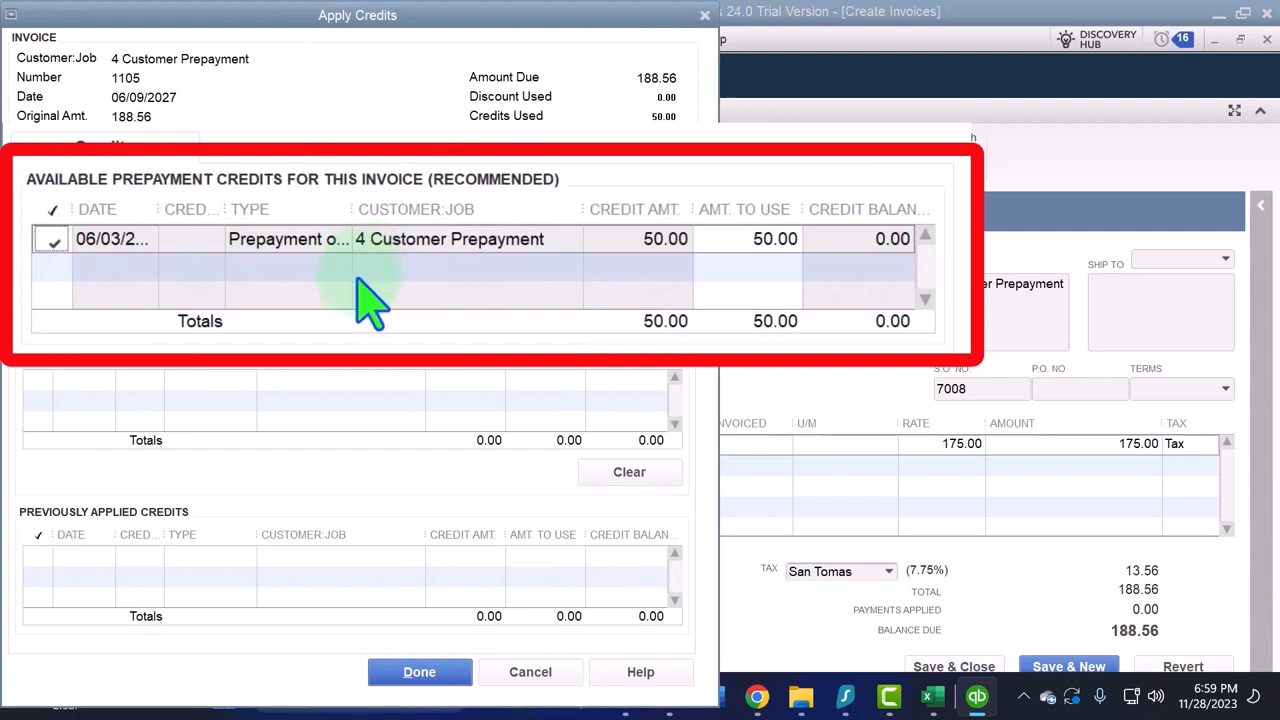
pyautogui.click(419, 671)
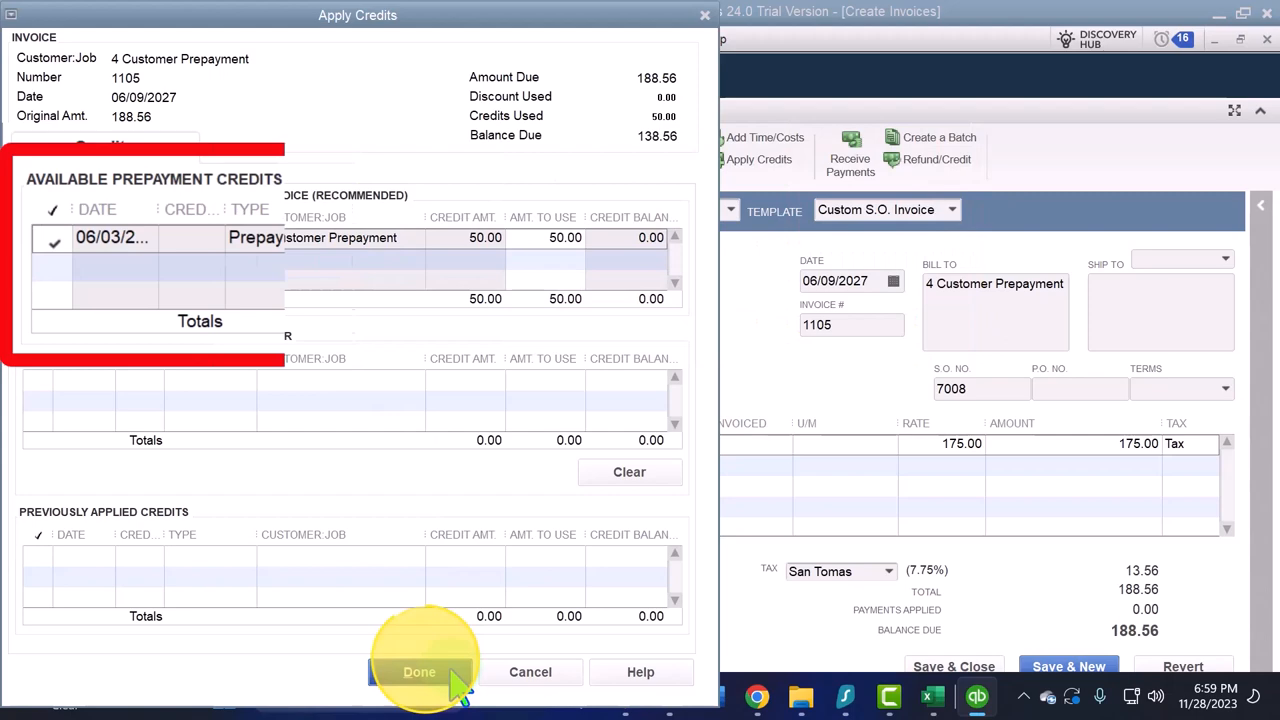
pyautogui.click(419, 671)
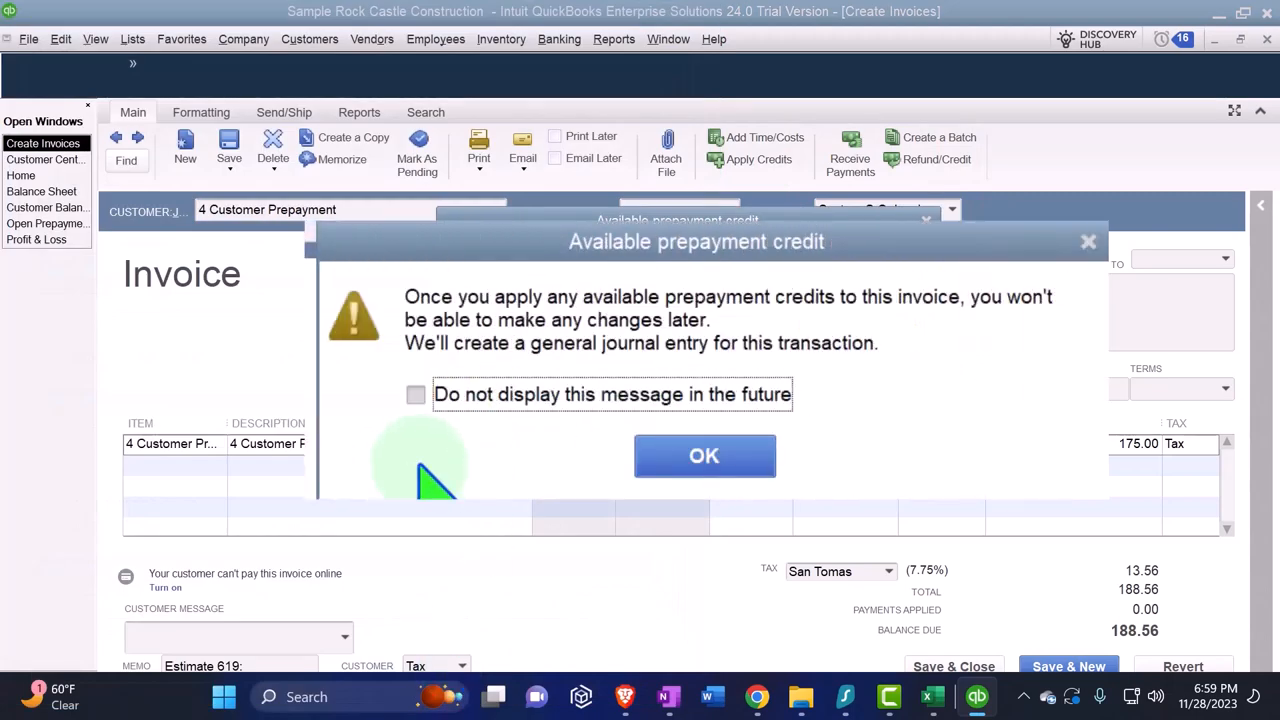
pyautogui.moveTo(440, 370)
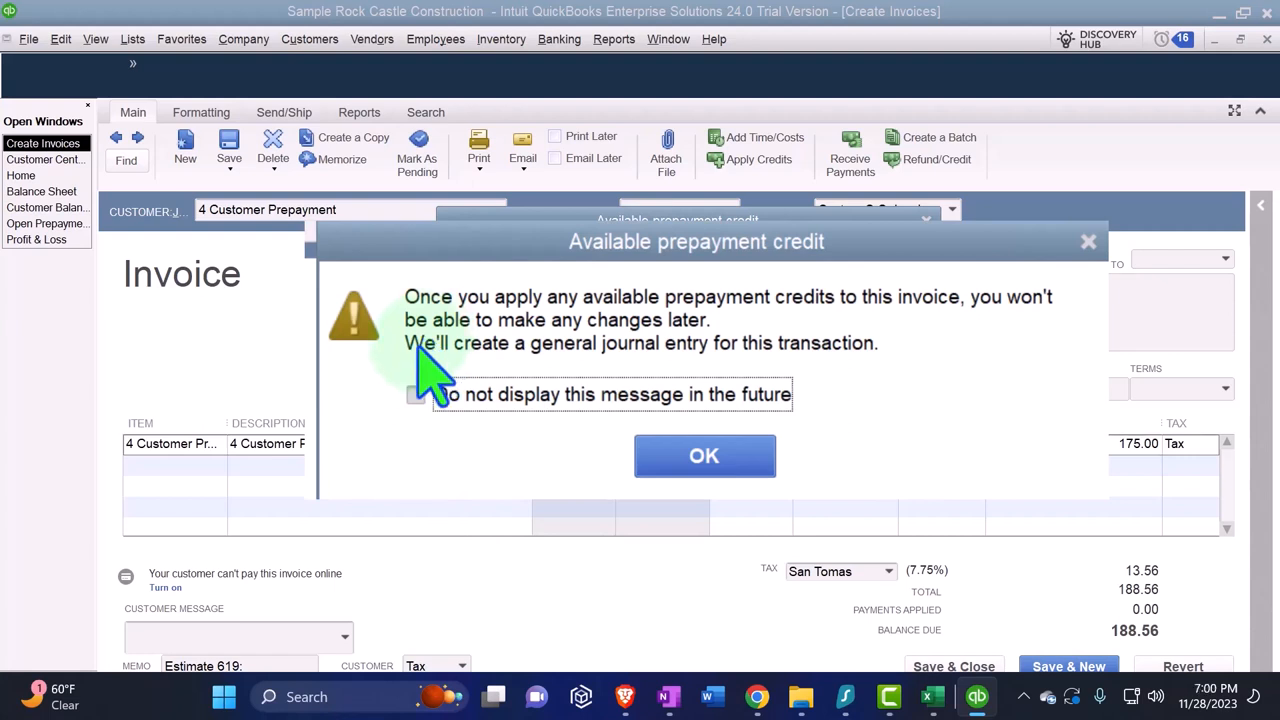
pyautogui.moveTo(385, 445)
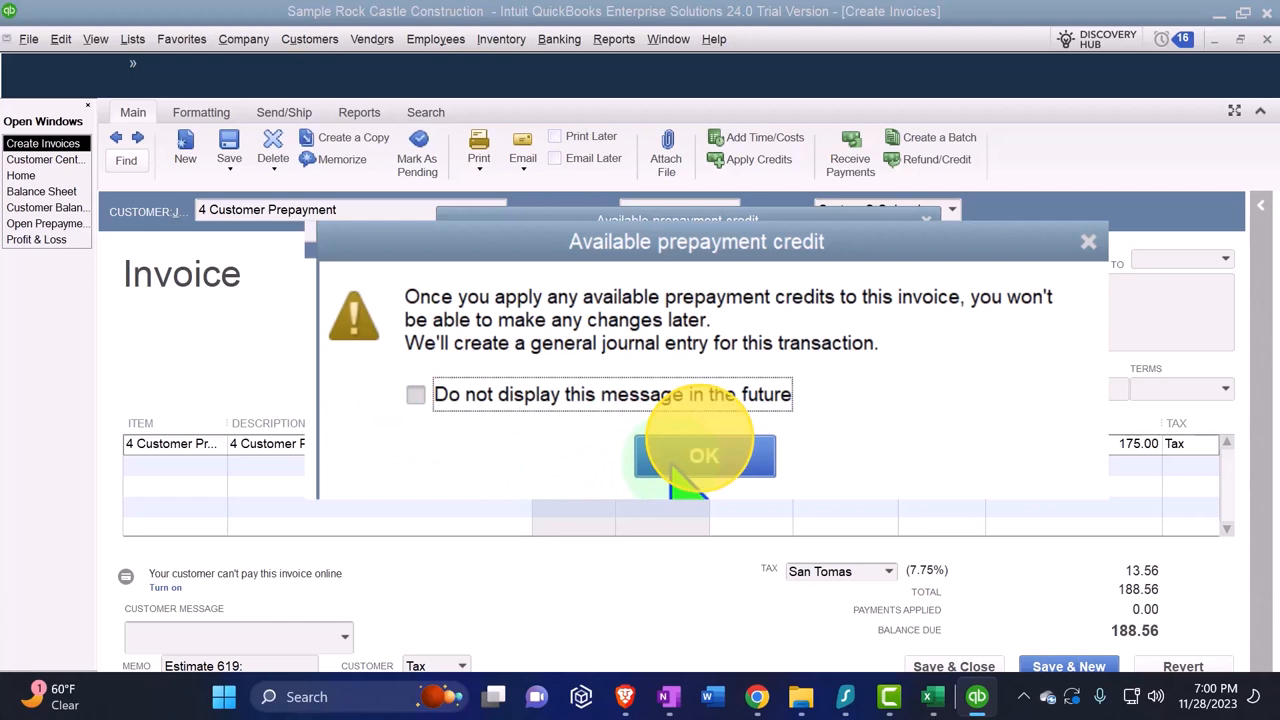
# Confirm the prepayment credit warning so invoice 1105 shows 50.00 applied, 138.56 due
pyautogui.click(703, 455)
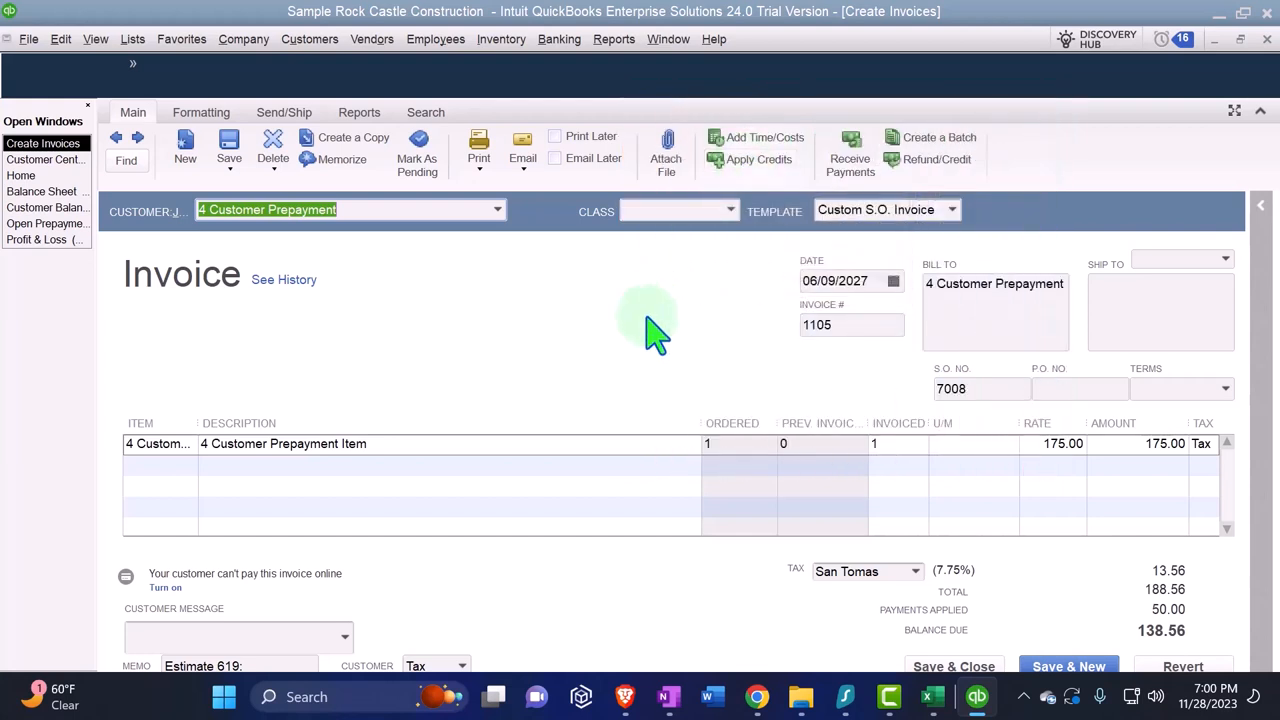
pyautogui.moveTo(680, 330)
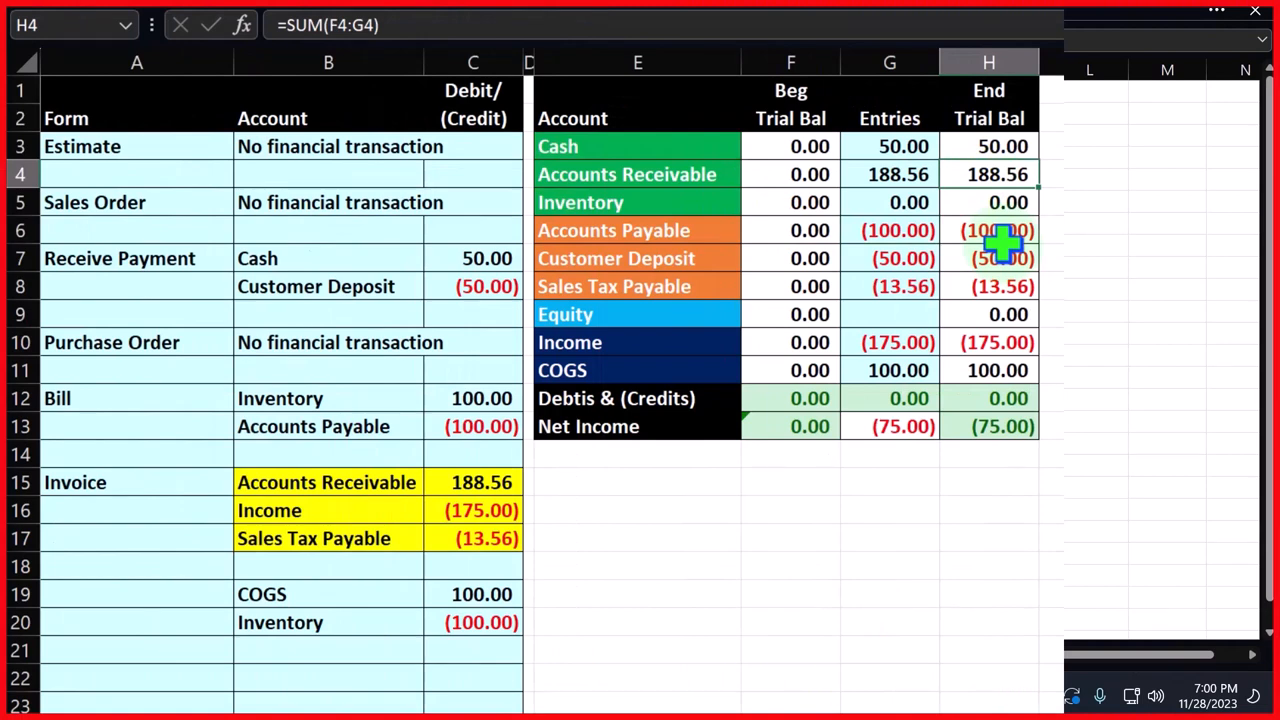
# Add rows 22–23: Customer Deposit 50 and Accounts Receivable -50
pyautogui.click(162, 678)
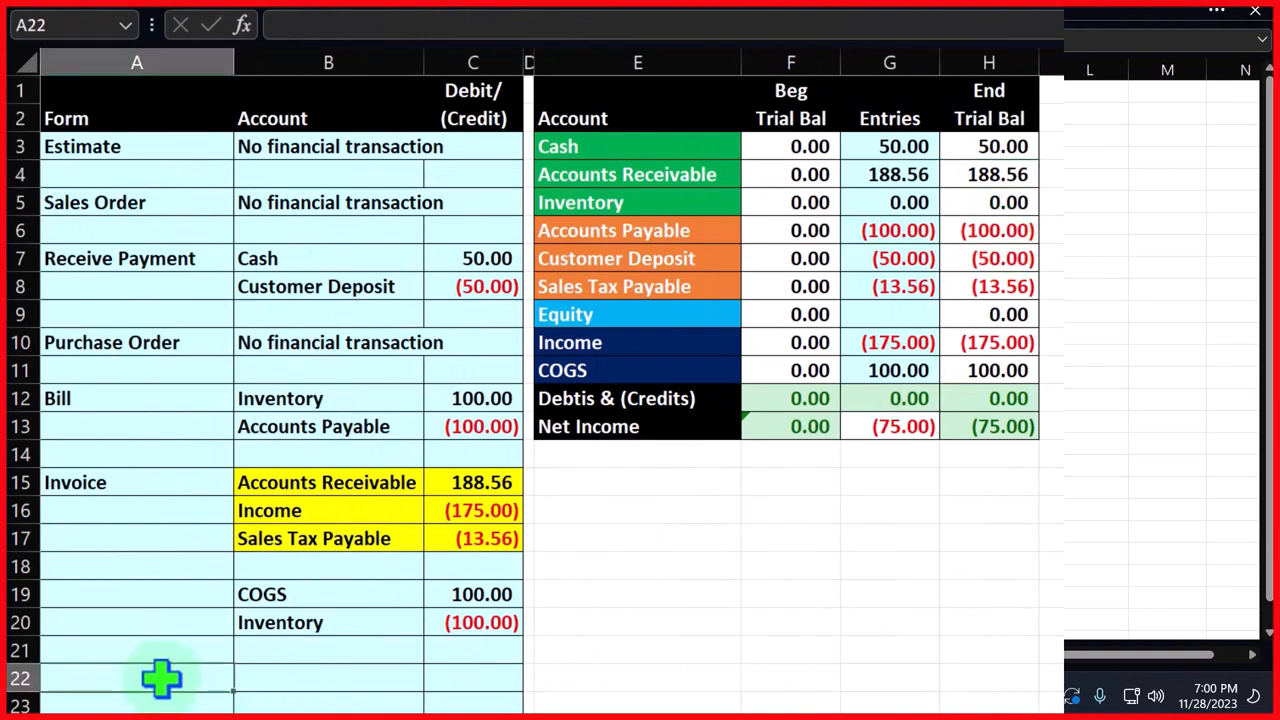
pyautogui.moveTo(210, 547)
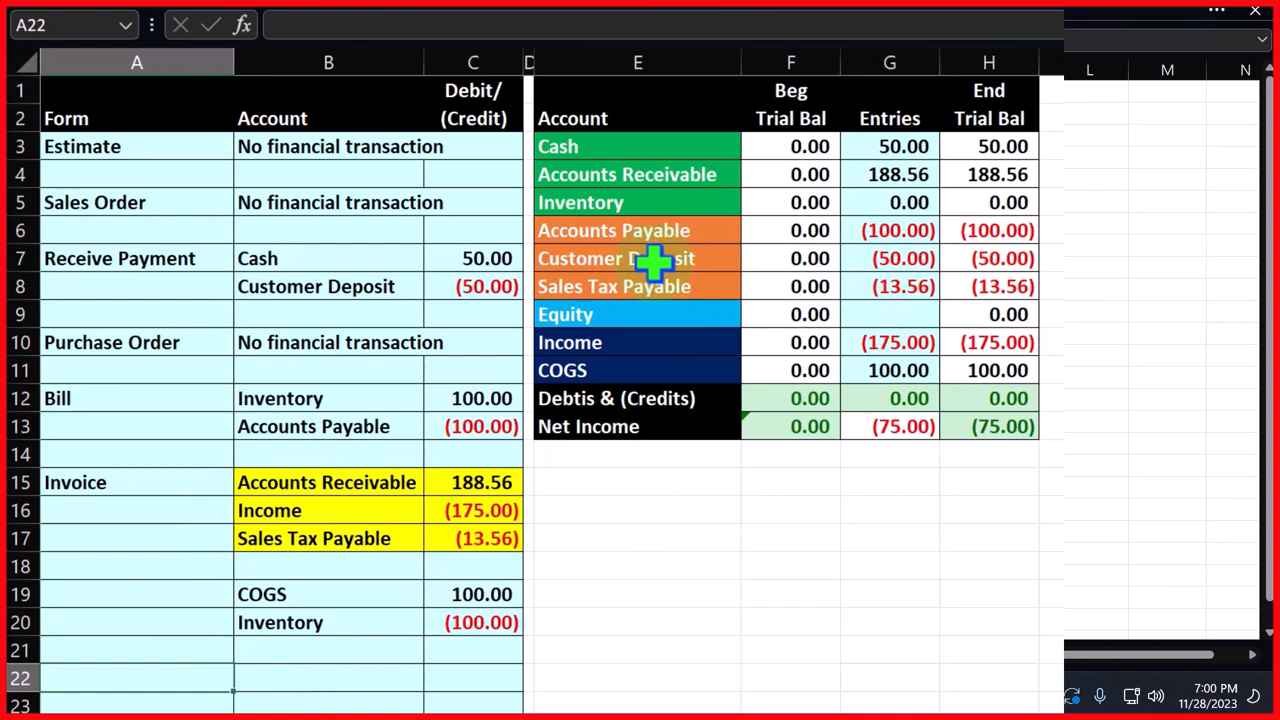
pyautogui.click(637, 258)
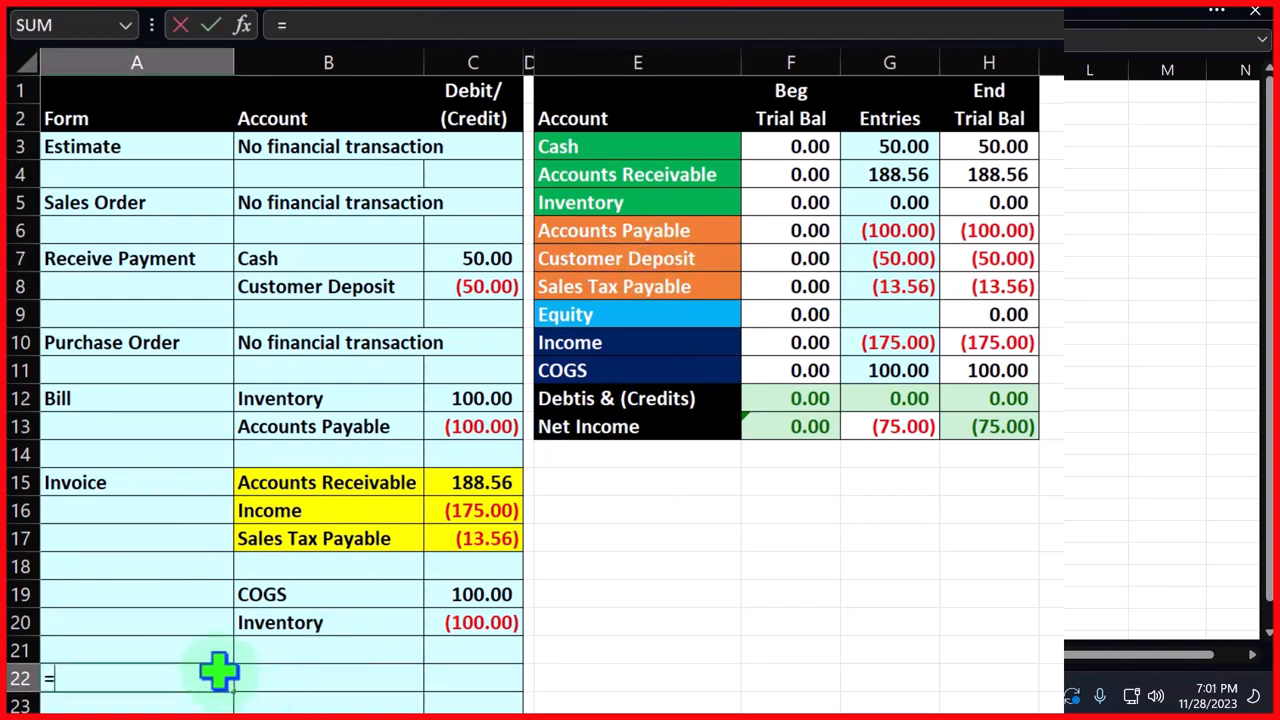
pyautogui.click(637, 314)
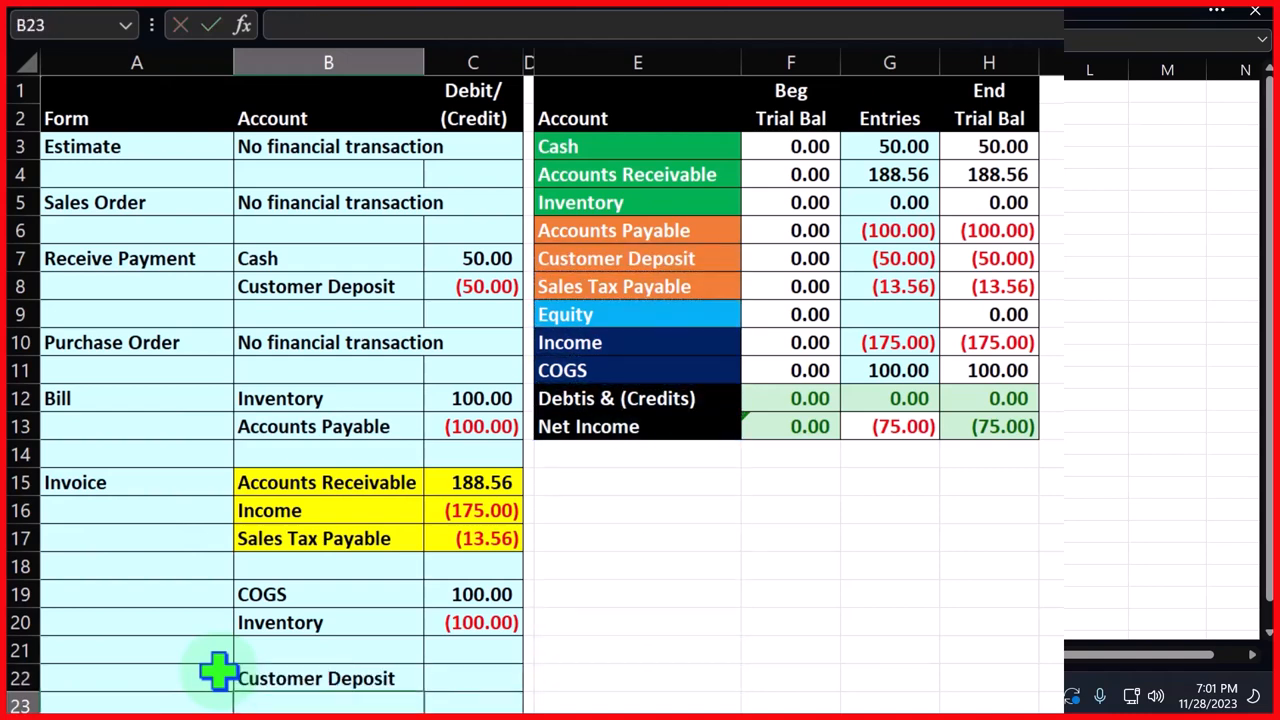
pyautogui.write('=E22')
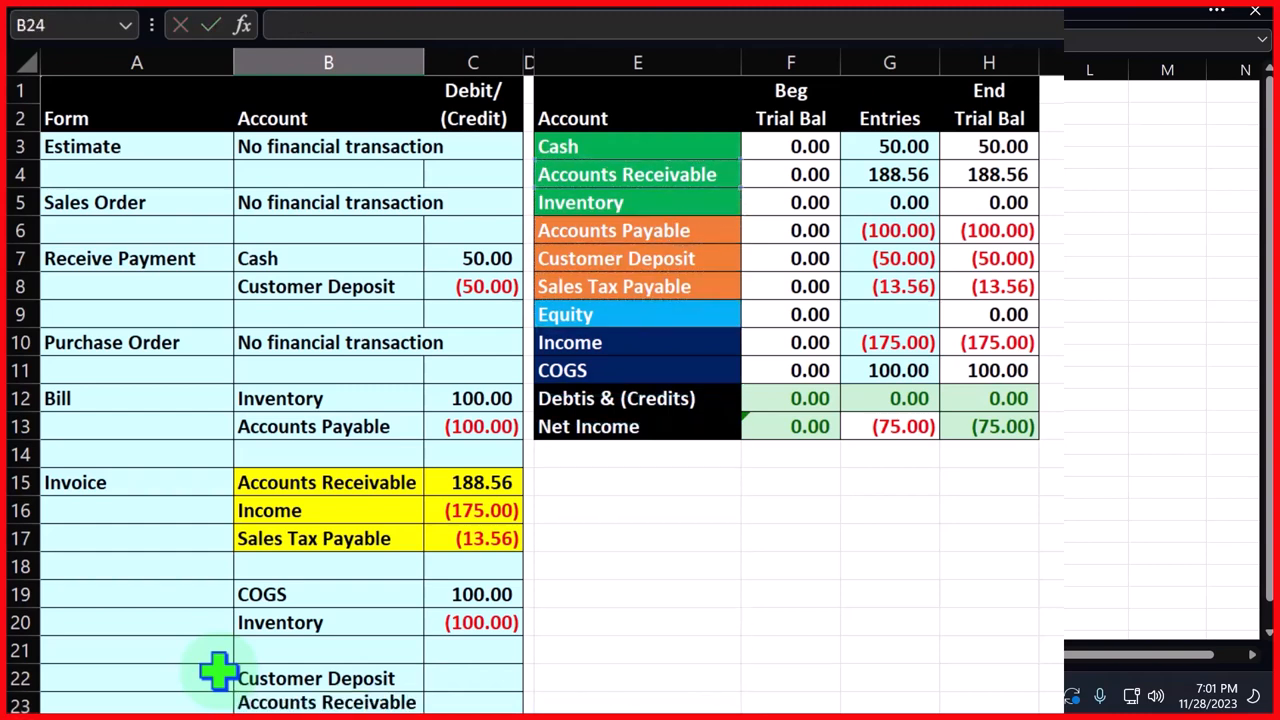
pyautogui.click(472, 678)
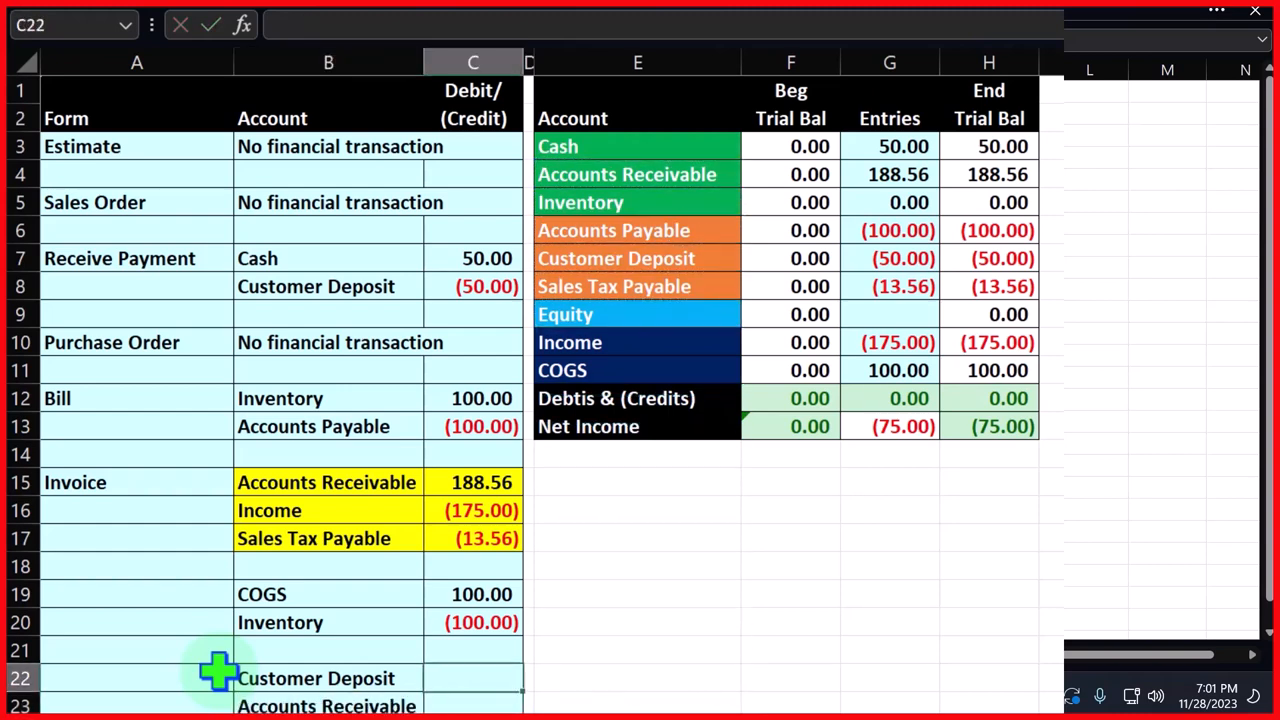
pyautogui.write('-C22')
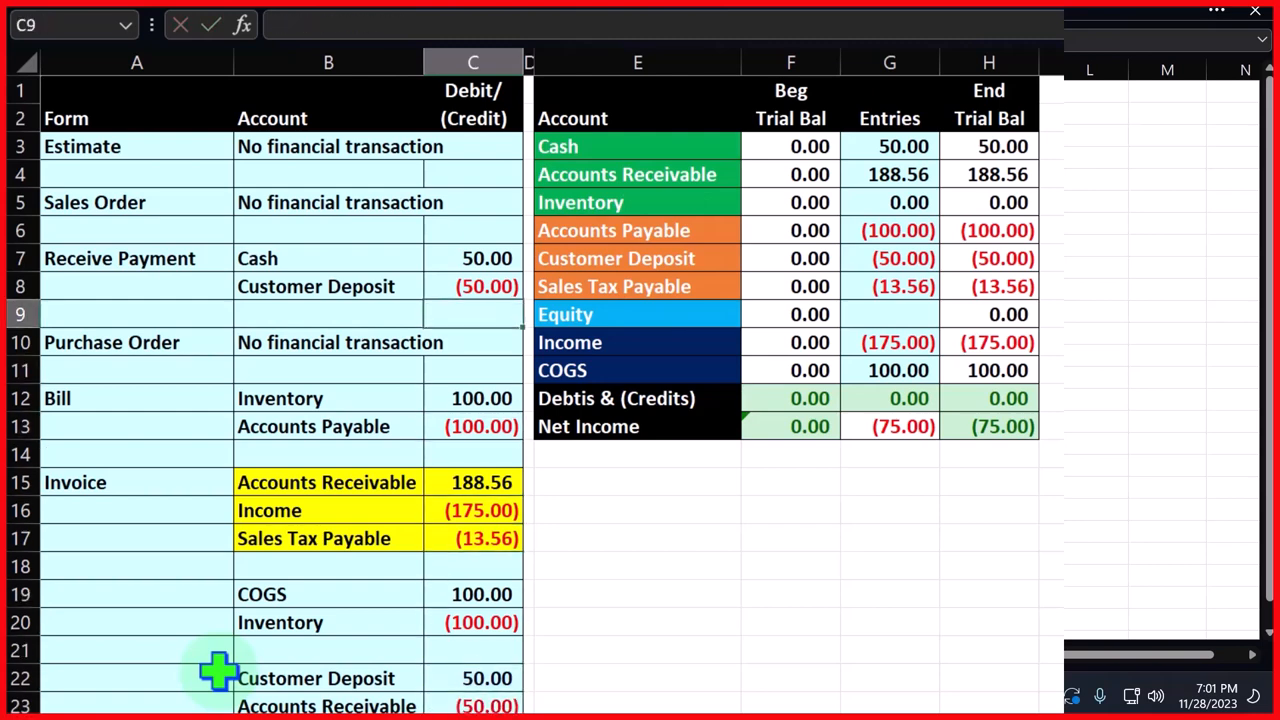
# Add C22 and C23 into the G7 Customer Deposit and G4 Accounts Receivable formulas
pyautogui.click(889, 286)
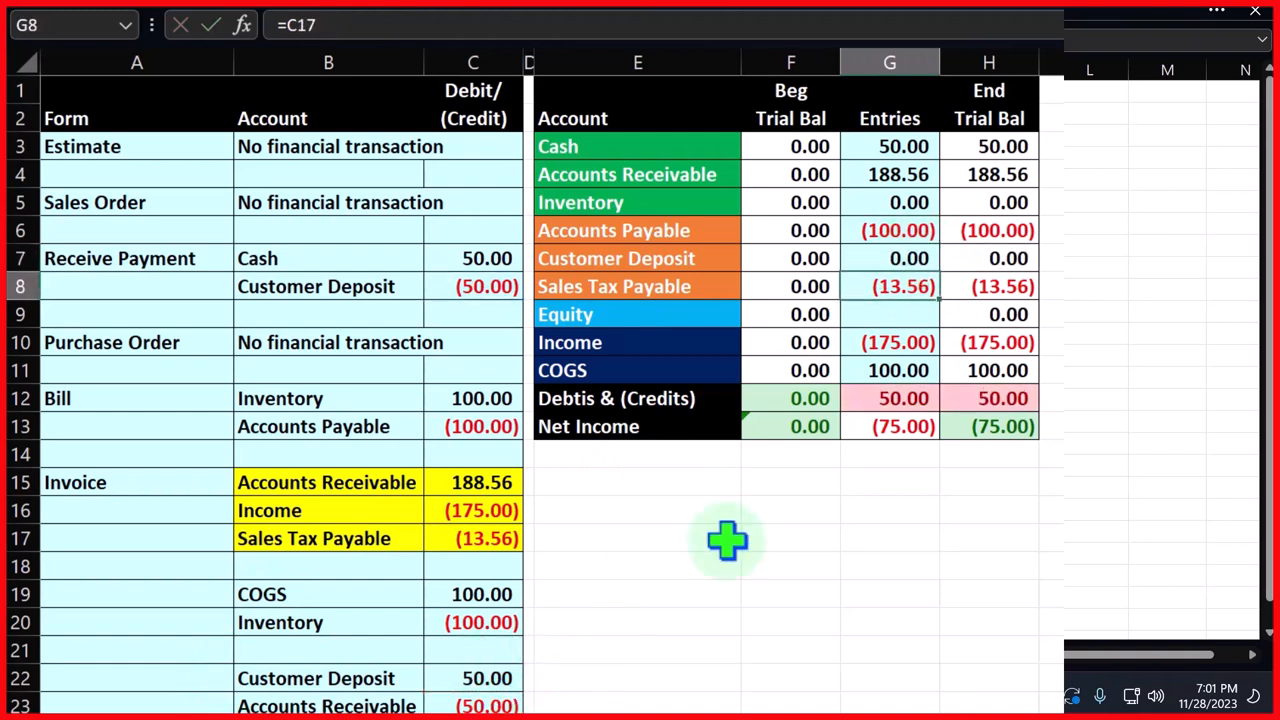
pyautogui.click(988, 258)
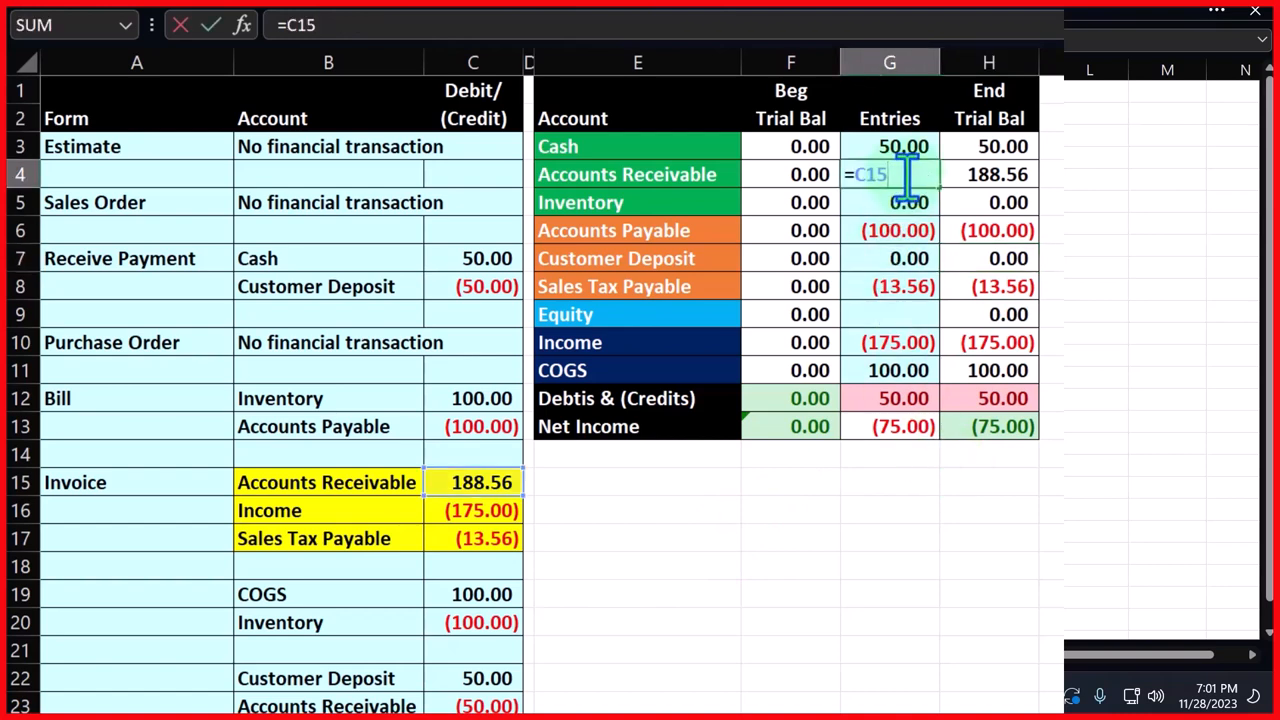
pyautogui.write('+')
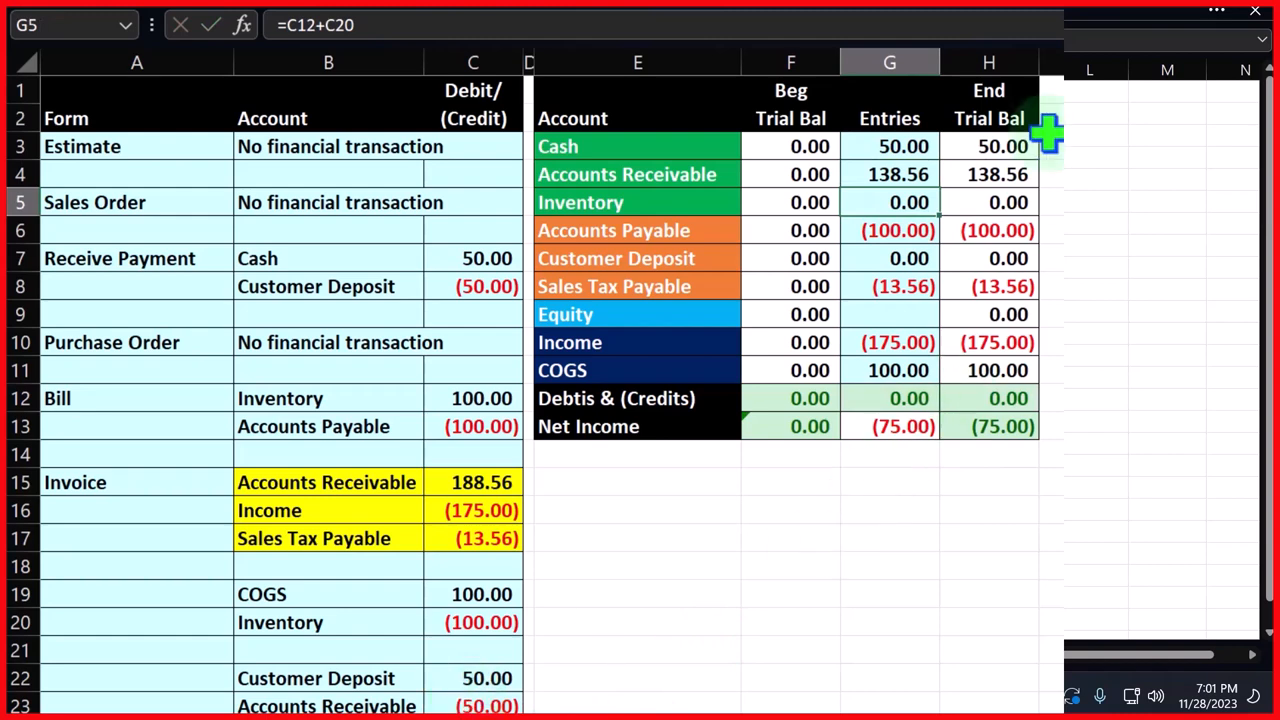
pyautogui.click(989, 174)
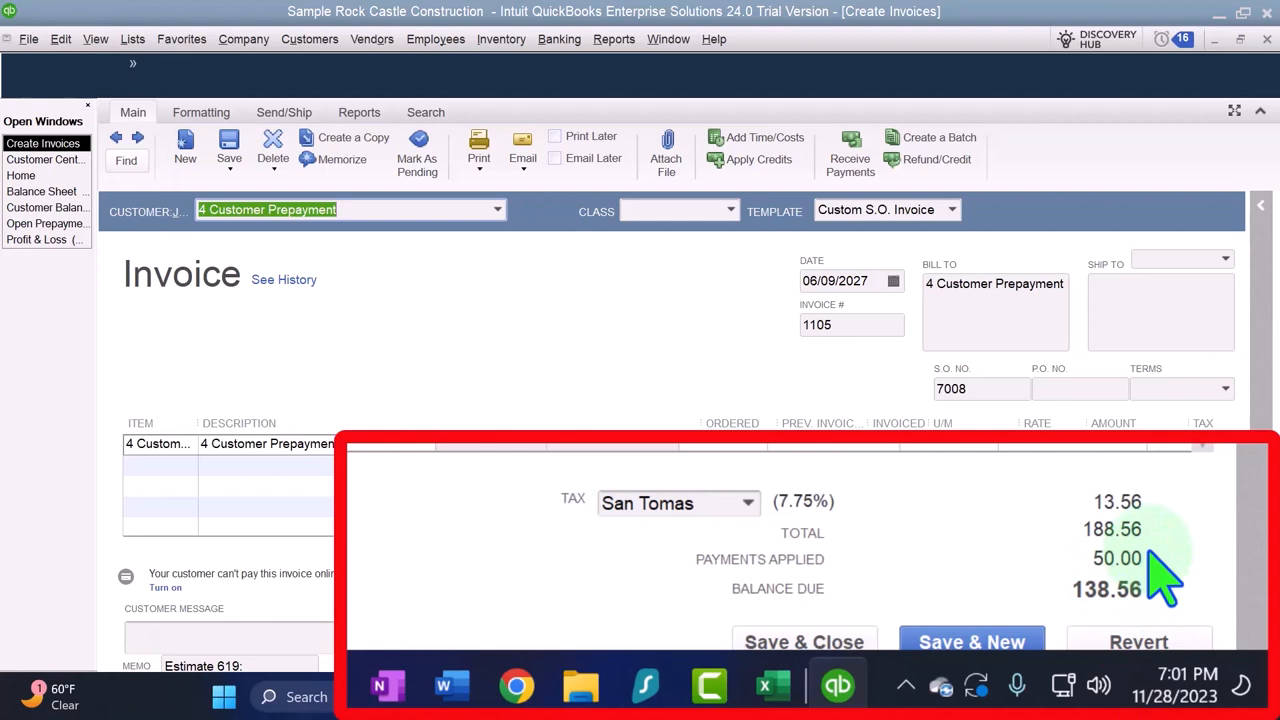
pyautogui.moveTo(1140, 570)
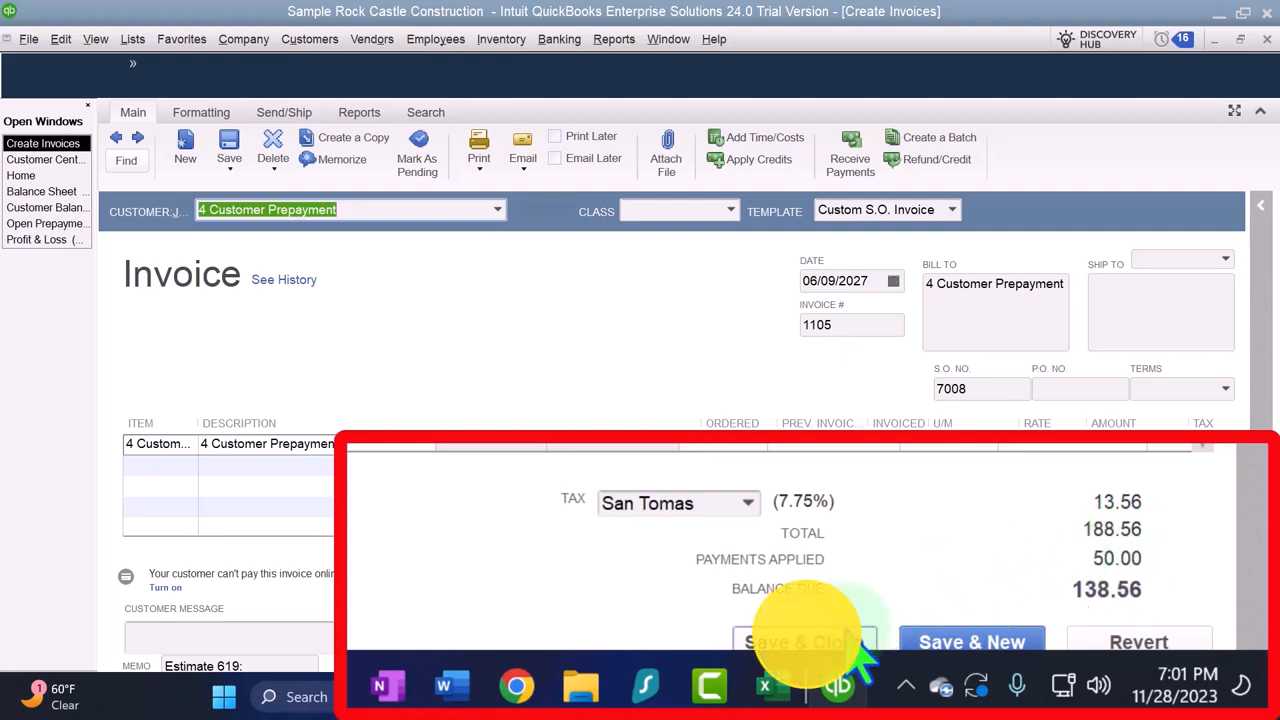
# Save and close invoice 1105 and the remaining blank invoice form
pyautogui.click(795, 641)
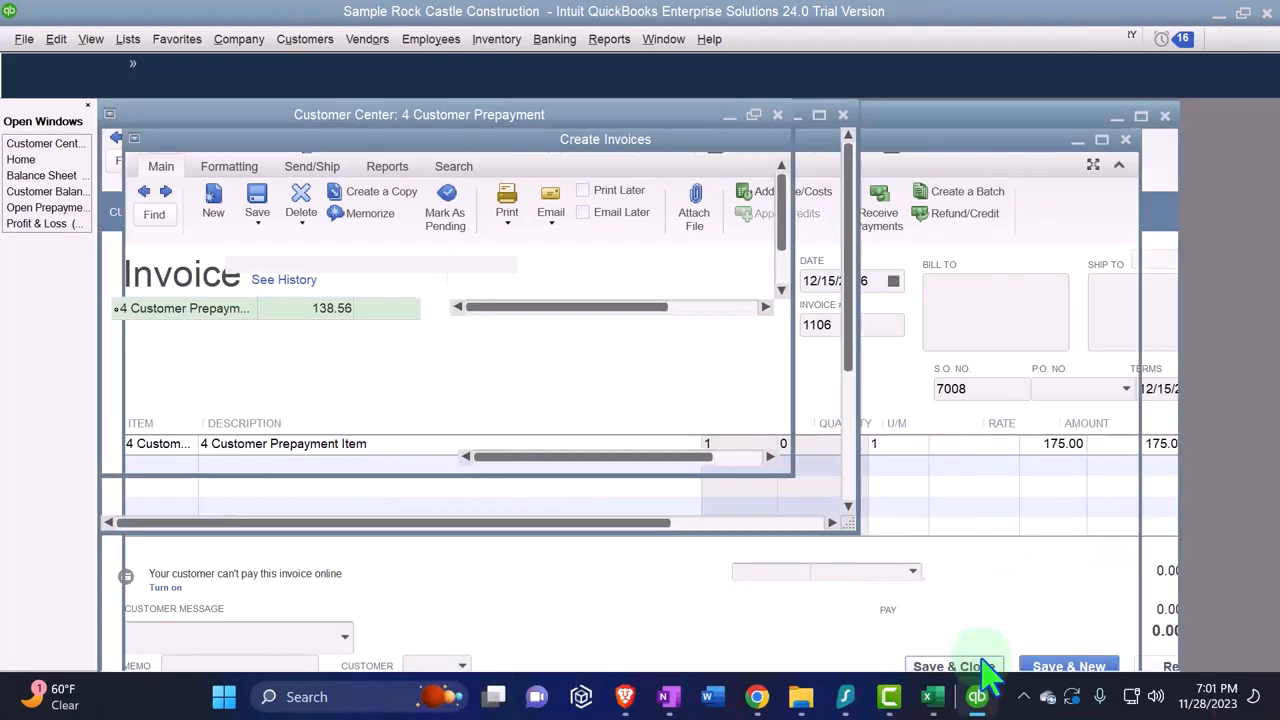
pyautogui.click(948, 666)
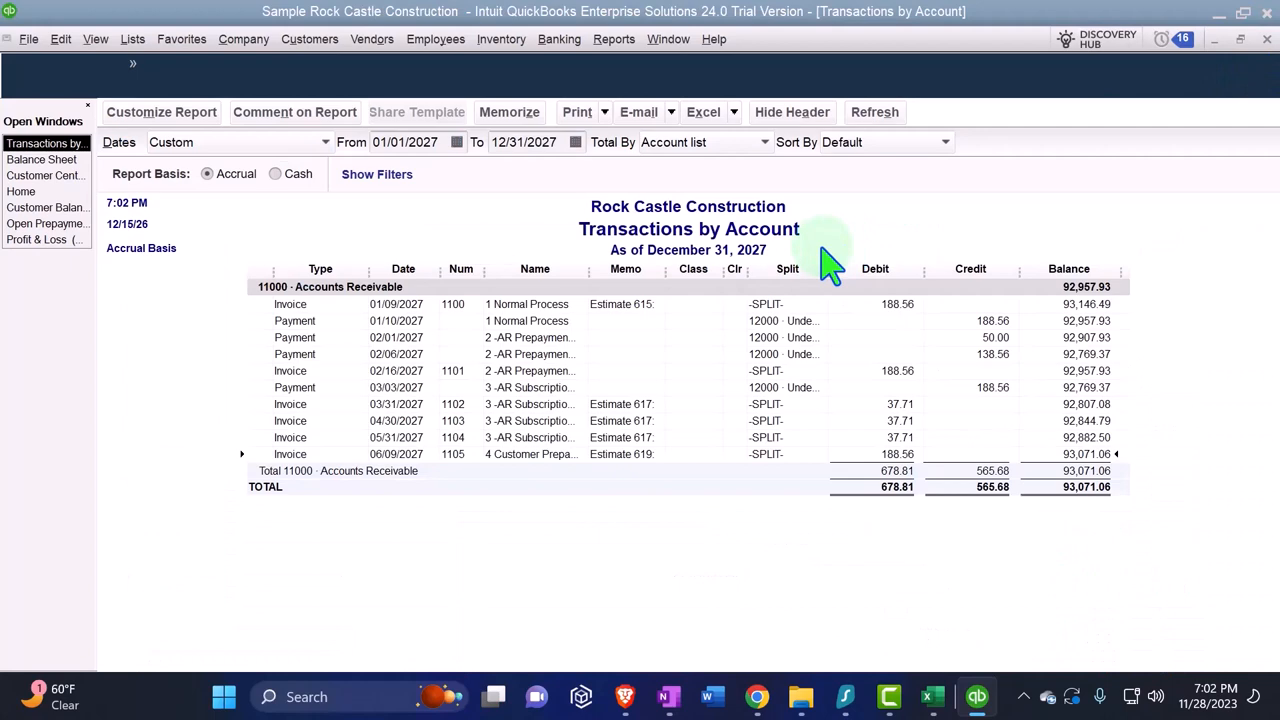
pyautogui.moveTo(1255, 70)
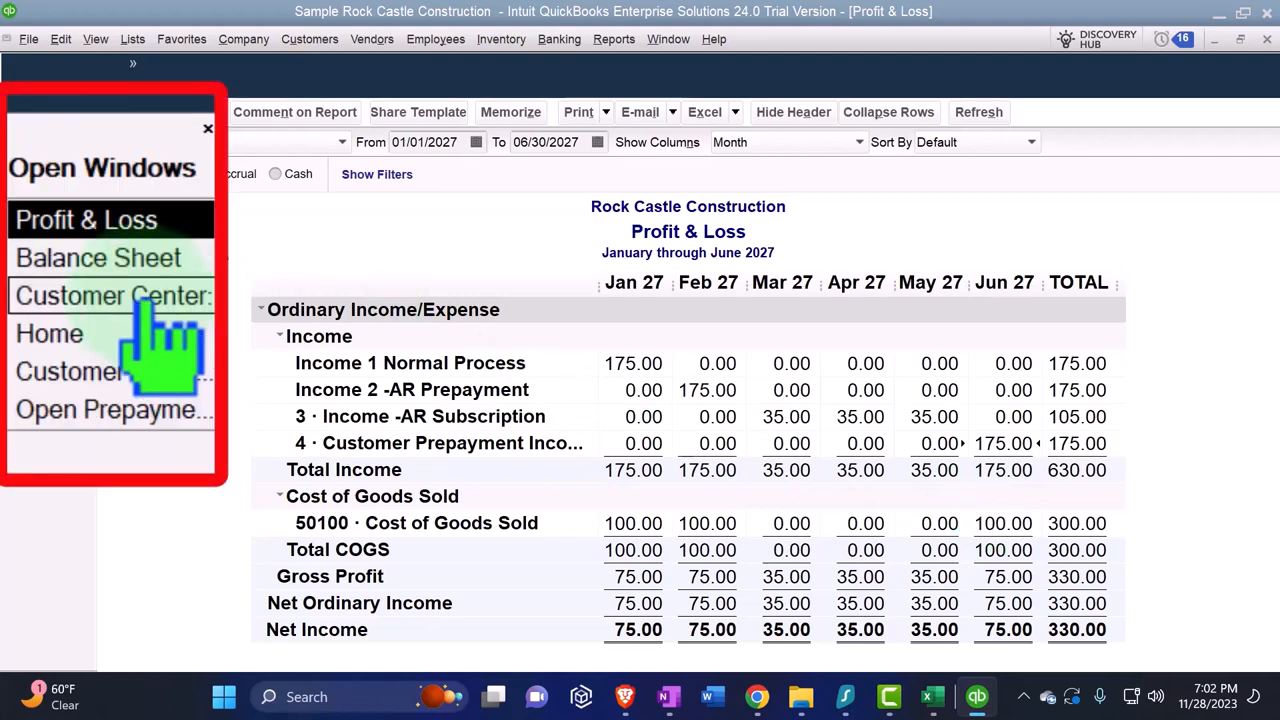
# Switch to the Balance Sheet report and scroll through its asset and liability balances
pyautogui.click(98, 257)
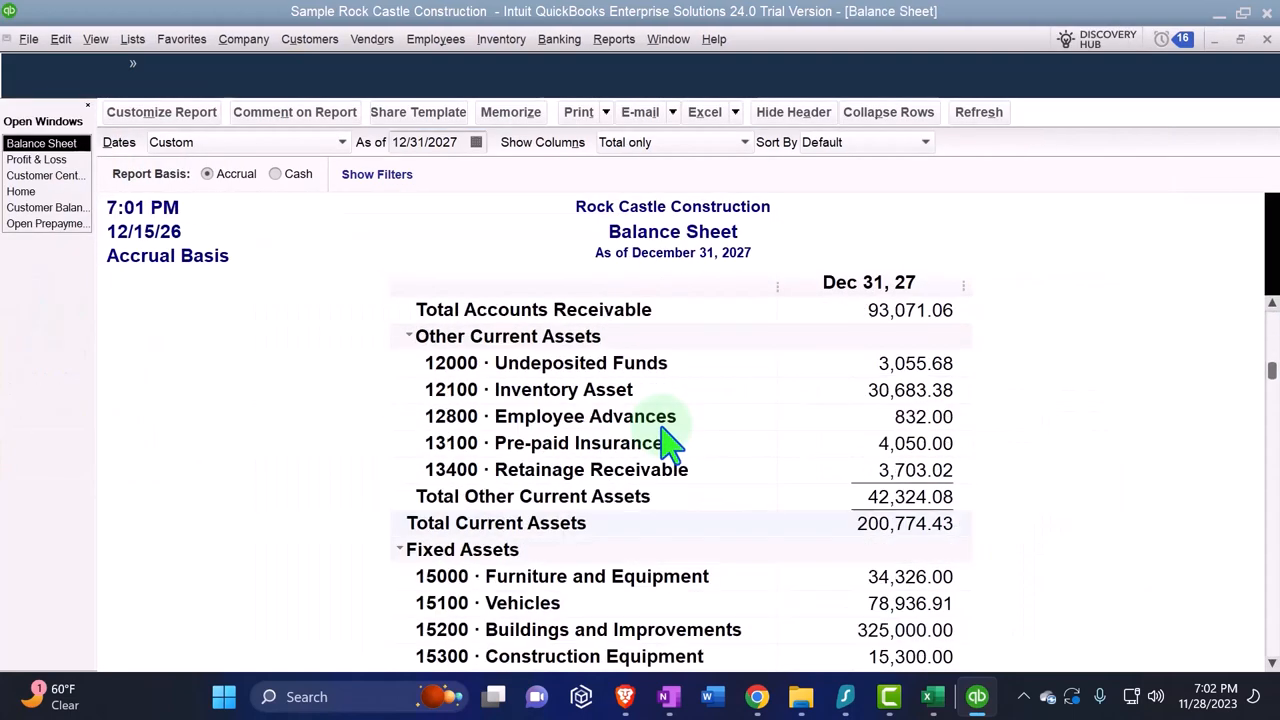
pyautogui.scroll(-3)
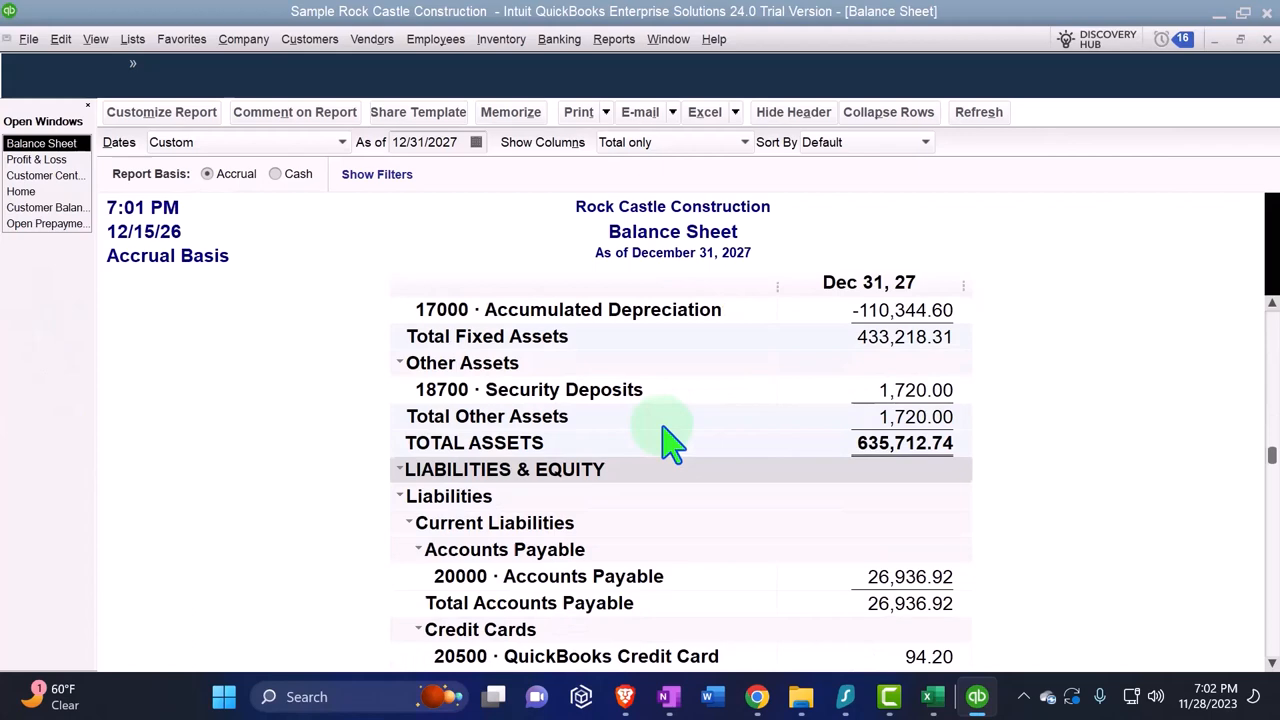
pyautogui.scroll(-3)
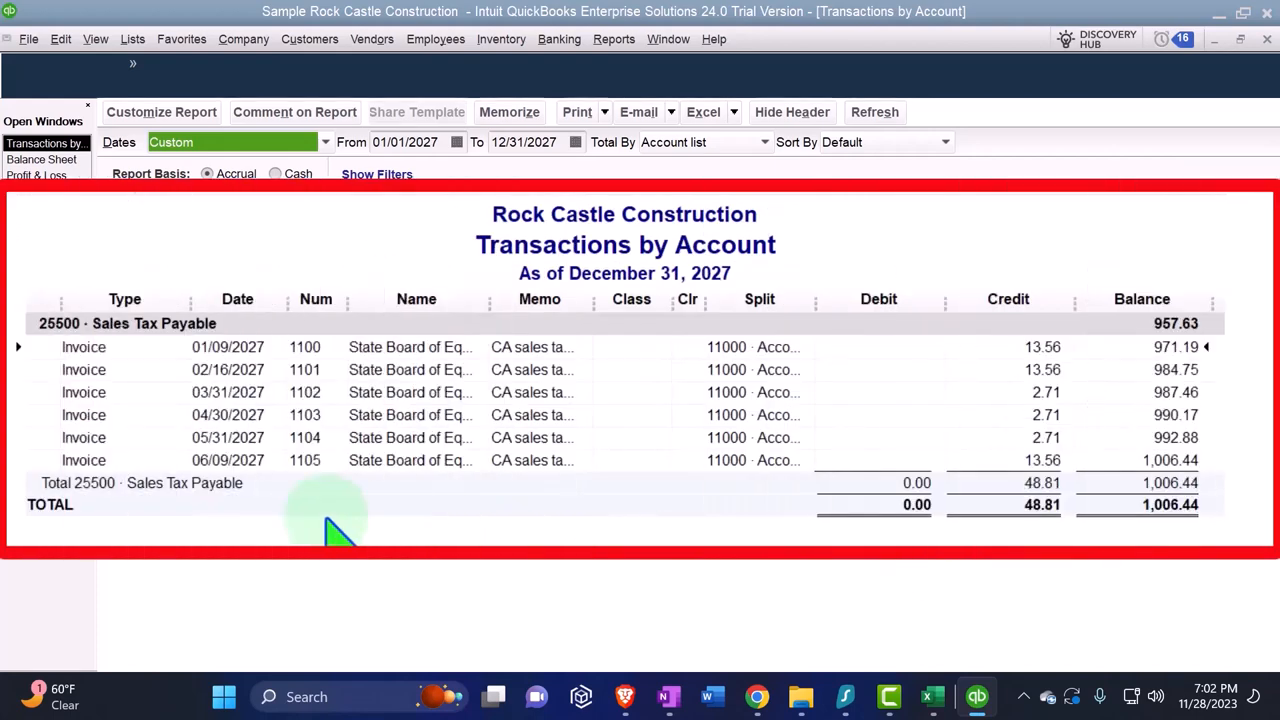
pyautogui.click(41, 159)
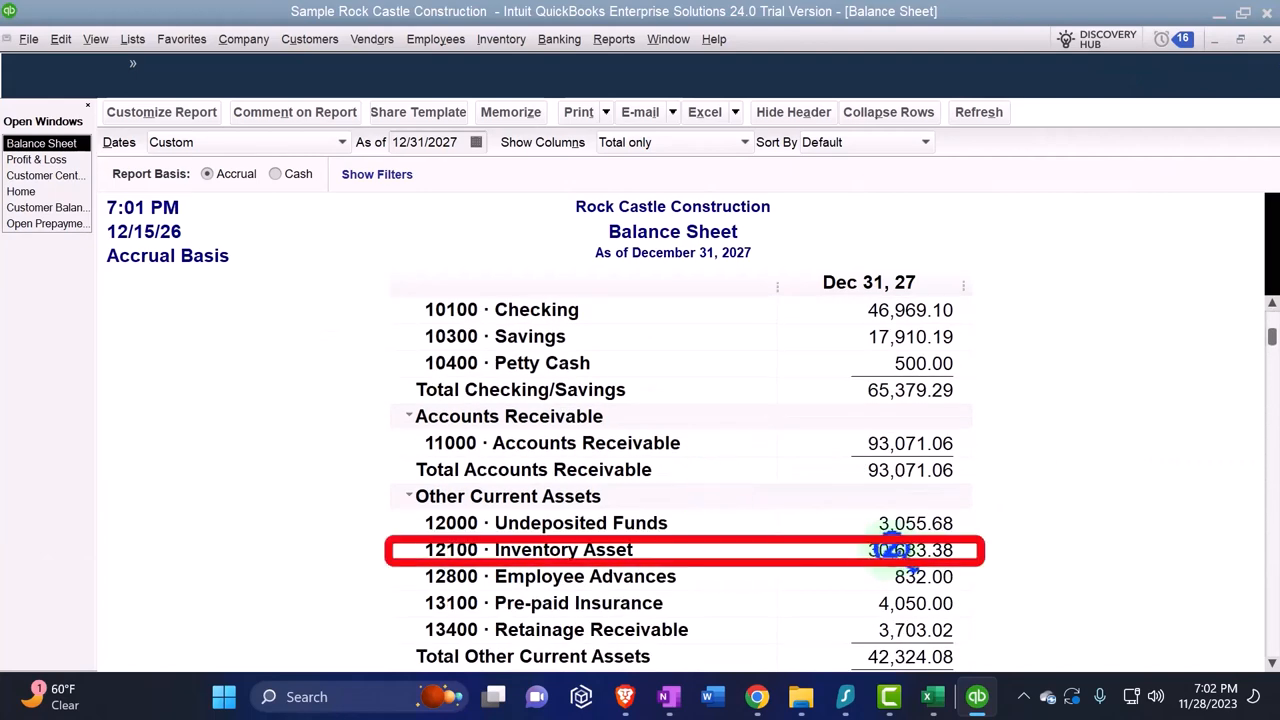
# QuickZoom into the 30,683.38 Inventory Asset amount on the Balance Sheet
pyautogui.doubleClick(911, 549)
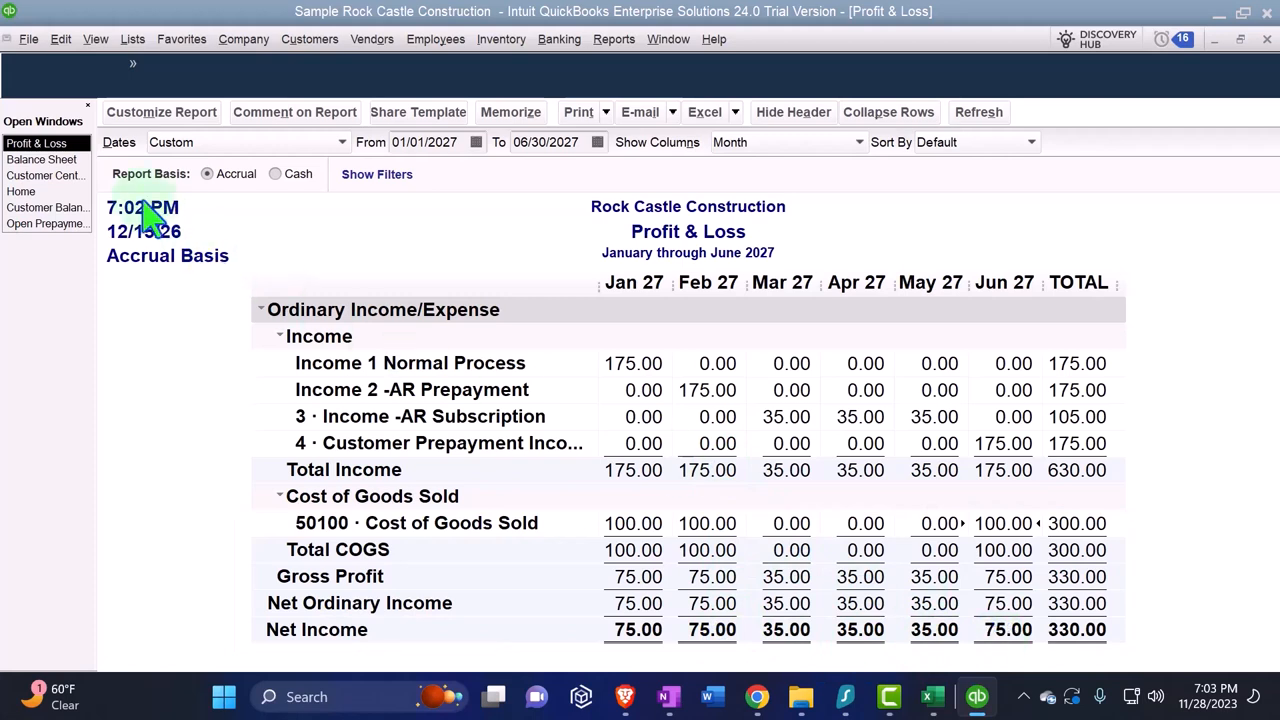
# Return to the Balance Sheet, then open Customer Center for 4 Customer Prepayment
pyautogui.click(41, 159)
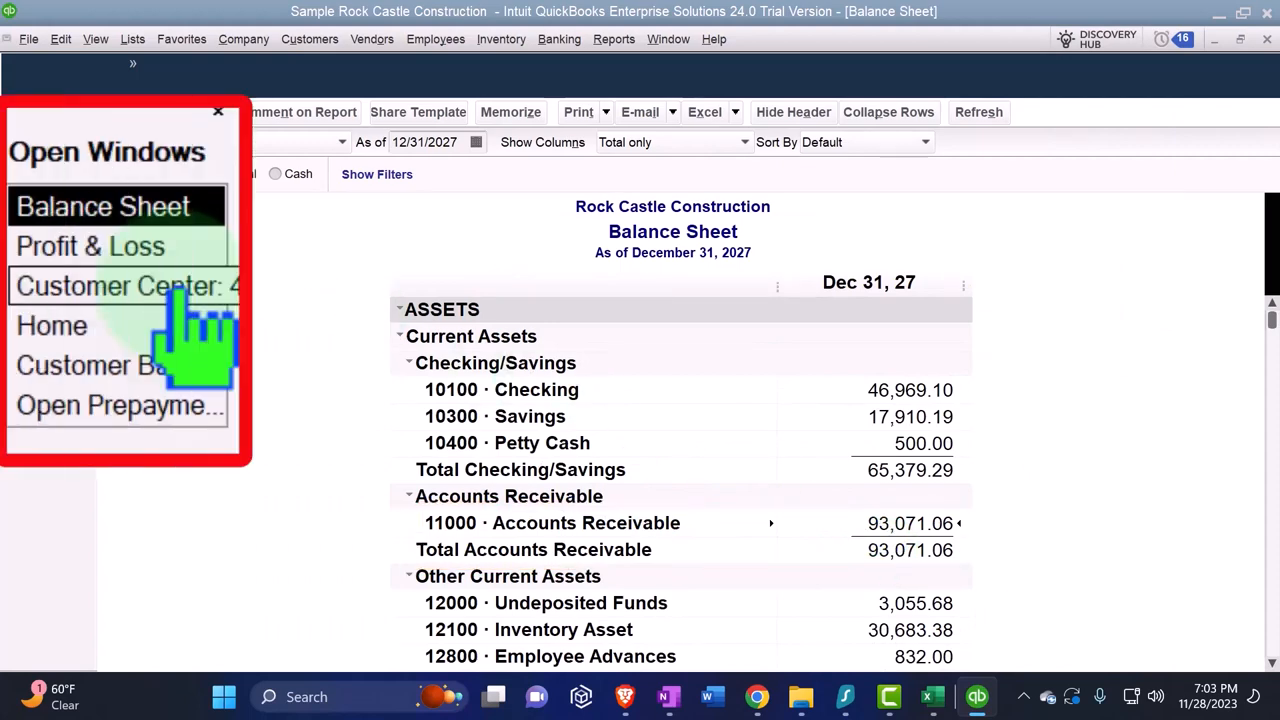
pyautogui.click(127, 286)
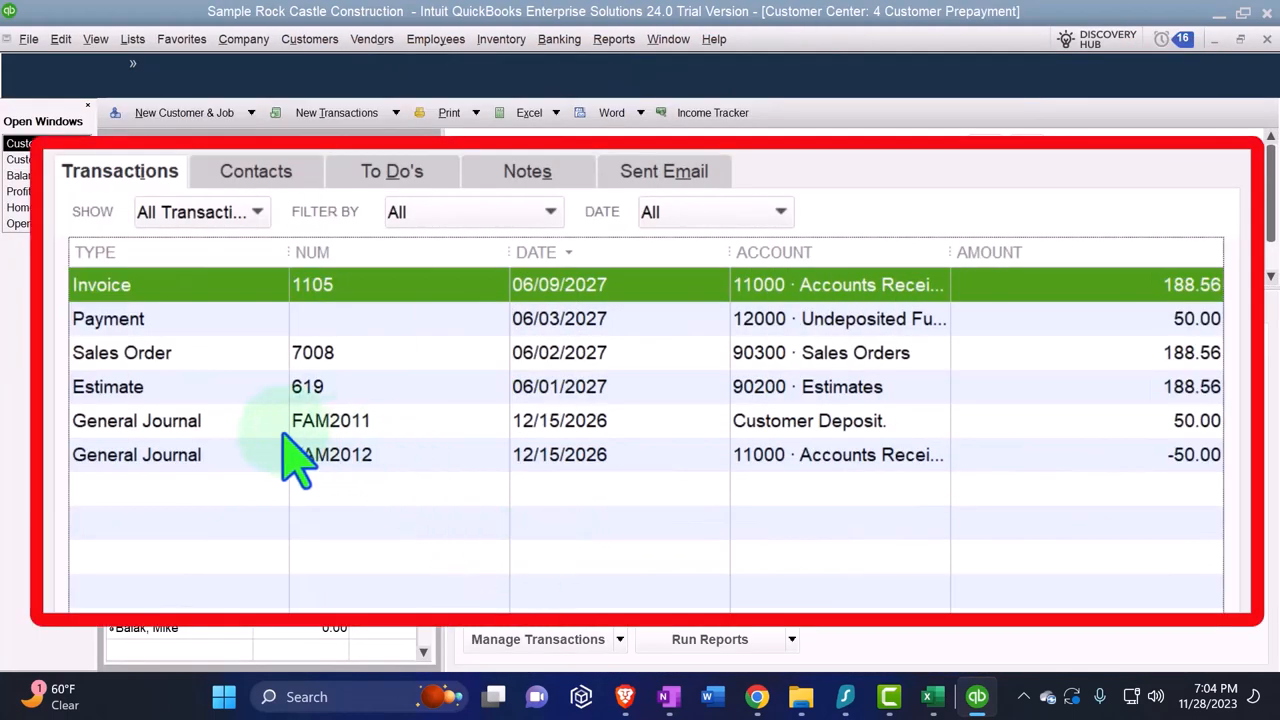
pyautogui.moveTo(1155, 465)
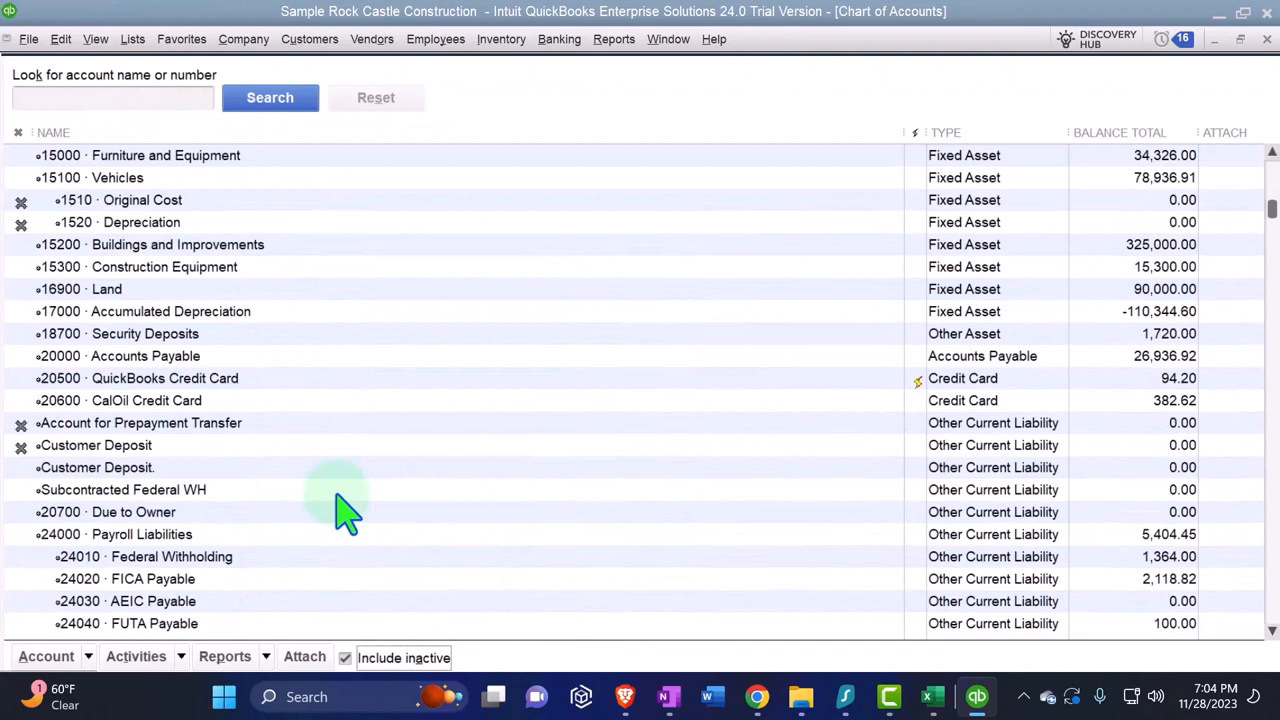
# Open the Account for Prepayment Transfer register from the Chart of Accounts, showing two $50 entries
pyautogui.scroll(-3)
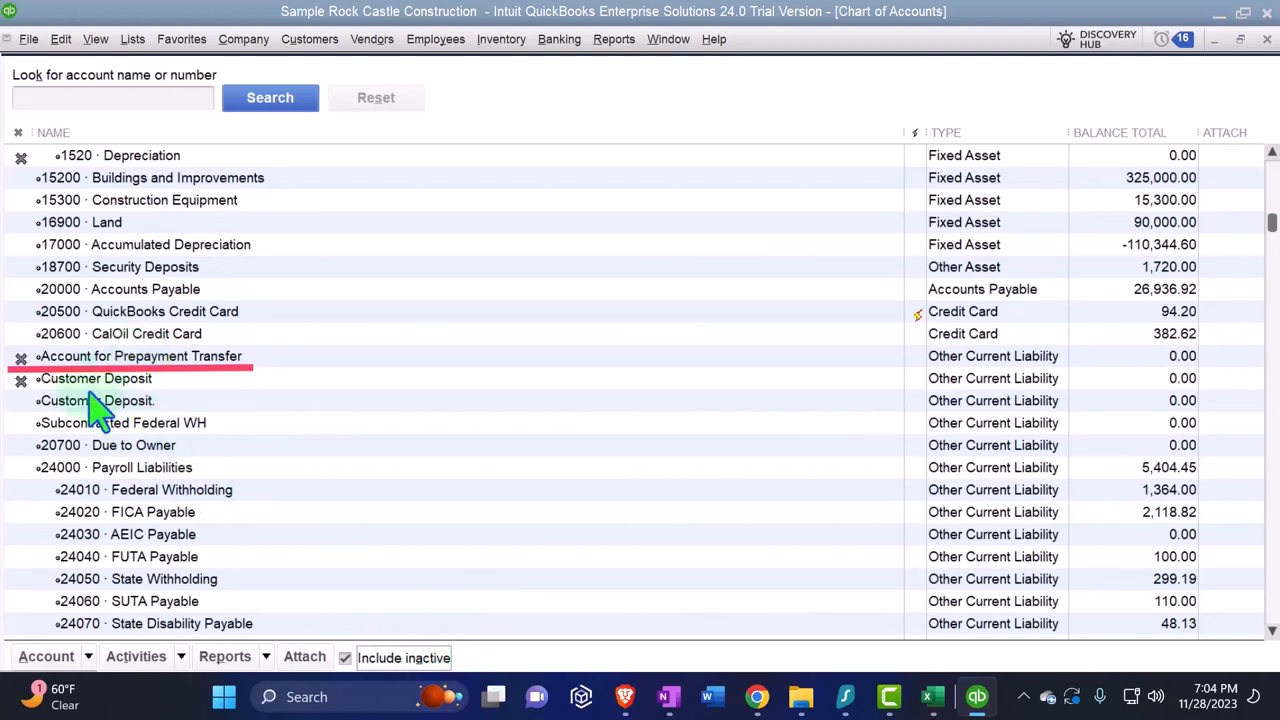
pyautogui.doubleClick(140, 355)
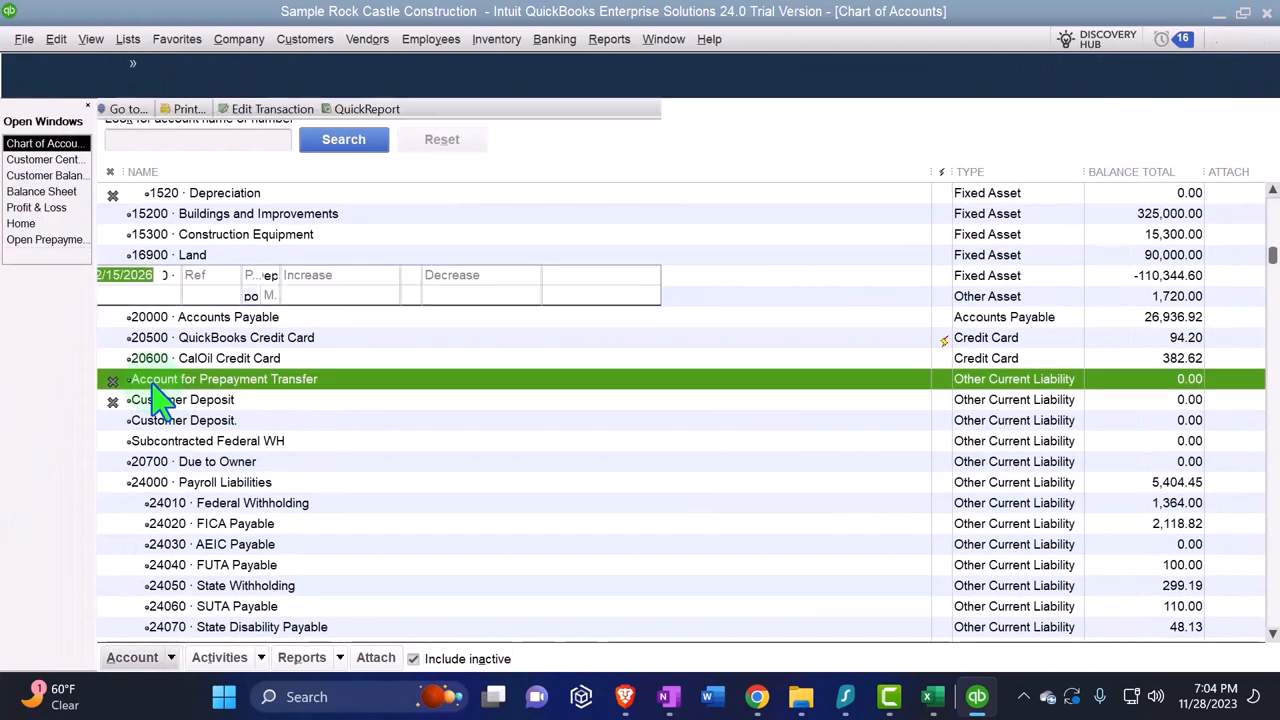
pyautogui.doubleClick(224, 378)
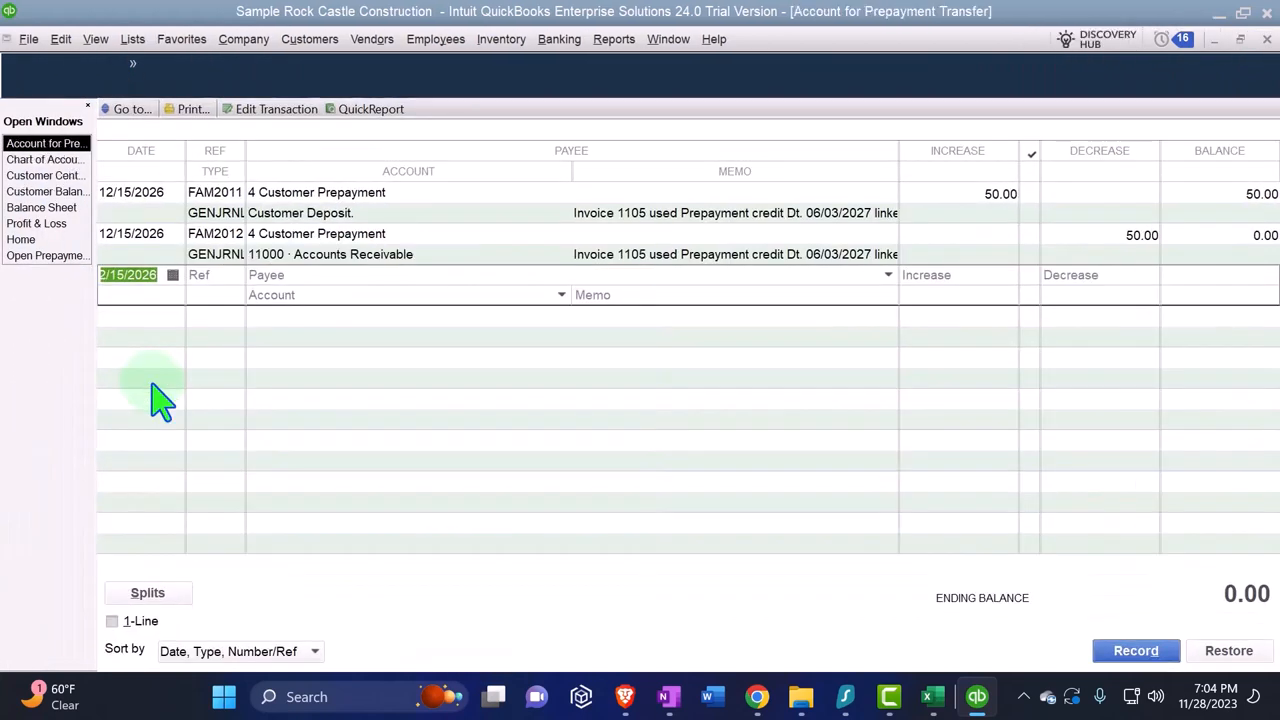